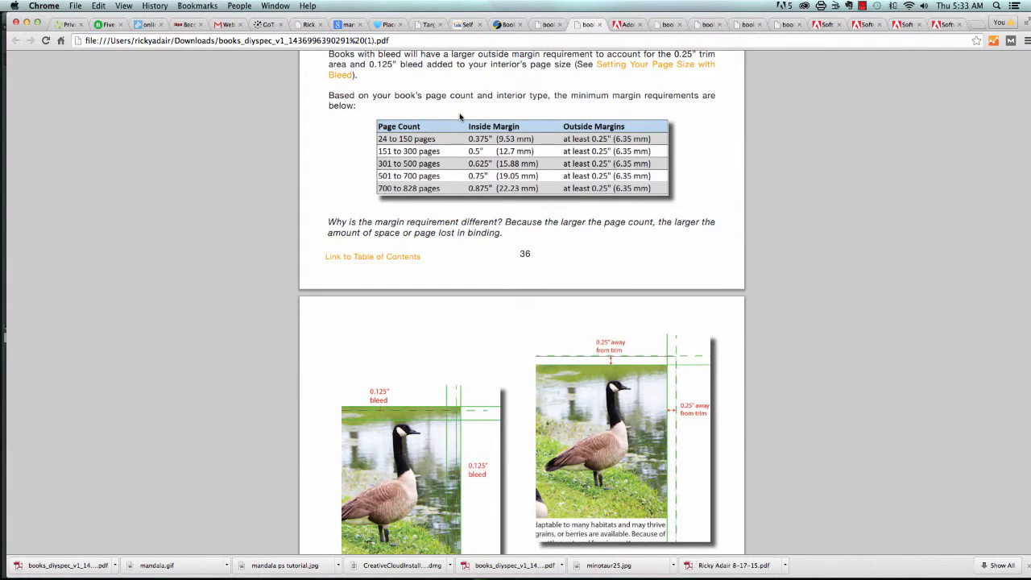
mouse_move(455, 119)
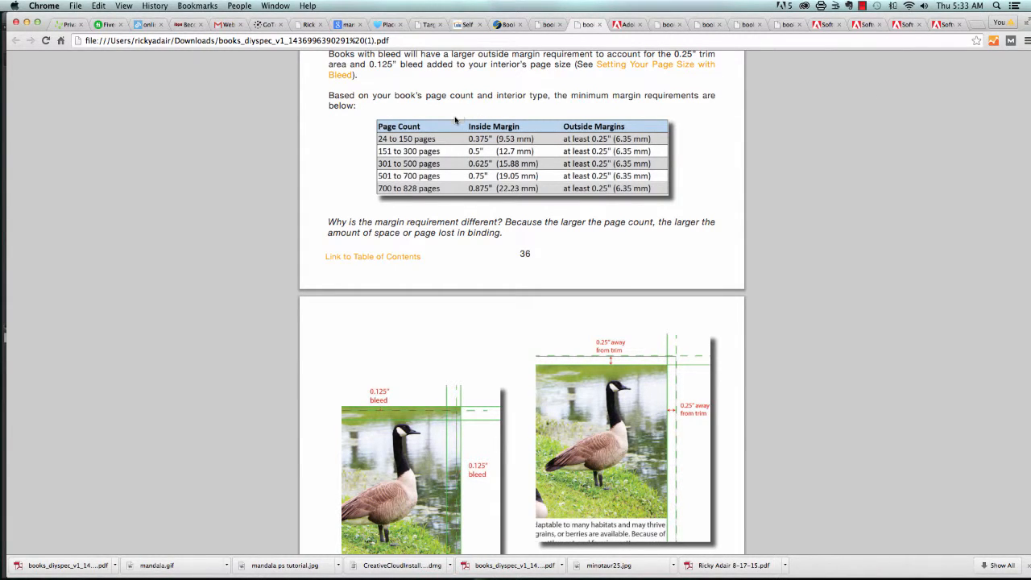
mouse_move(407, 139)
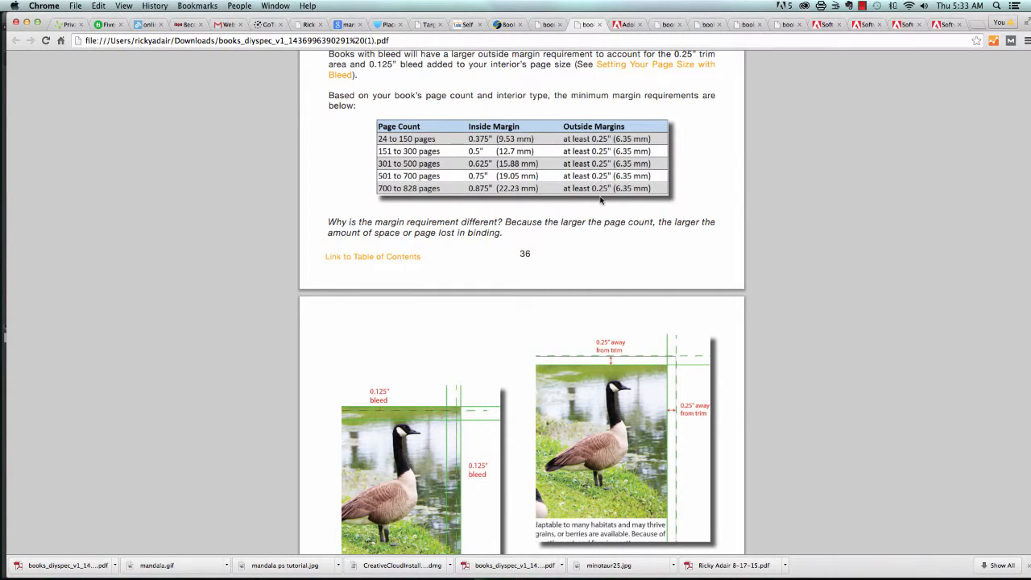
mouse_move(608, 209)
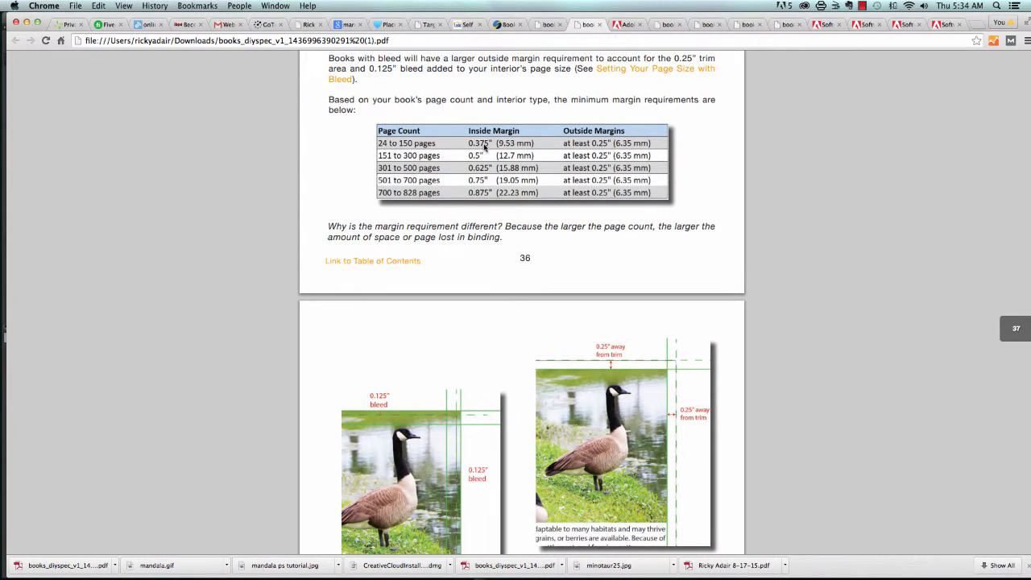
mouse_move(493, 154)
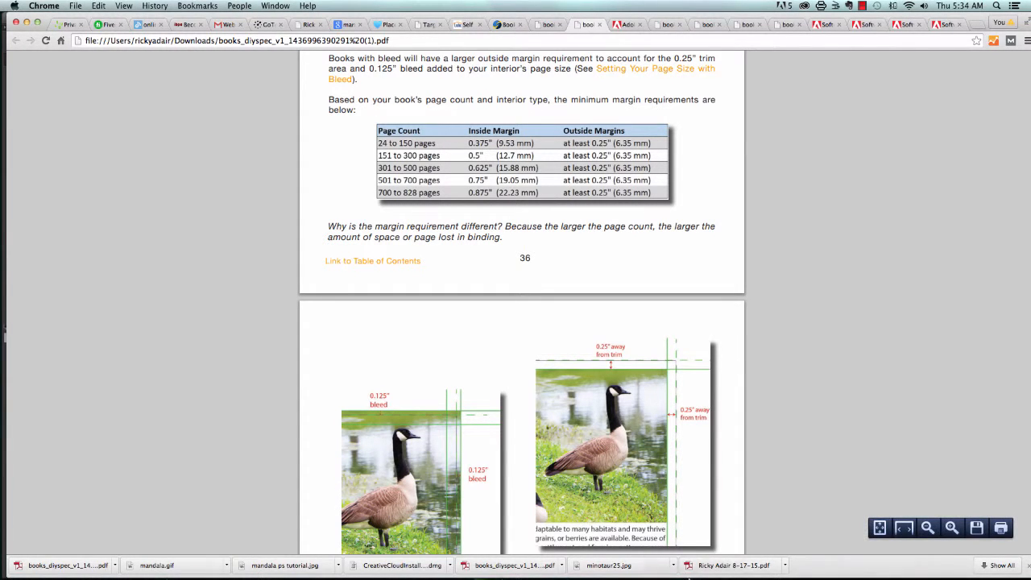
After reviewing the margin table in Chrome, switch to InDesign
click(676, 536)
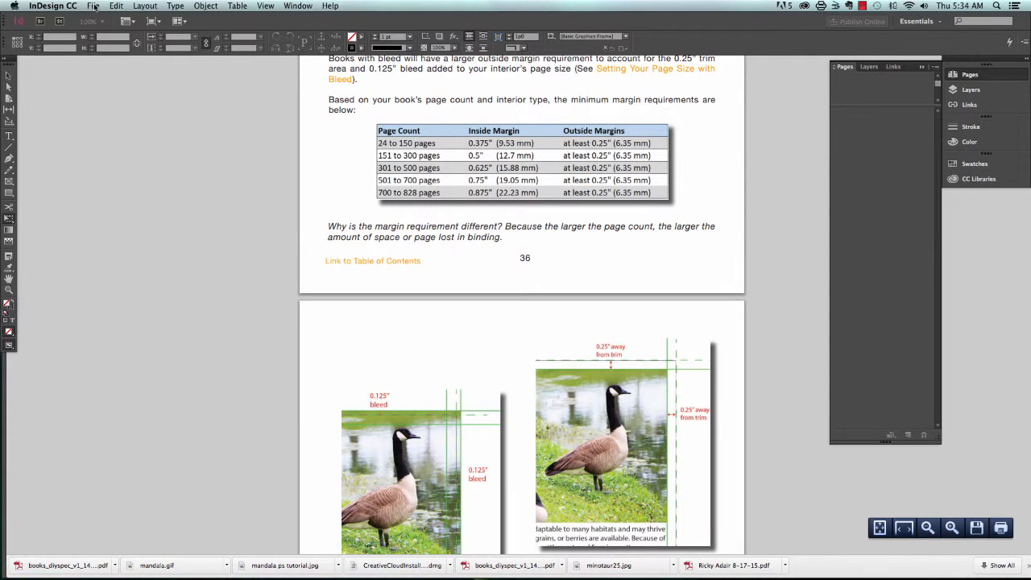
Create a 40-page facing-pages Letter document with a 0.51 top margin
click(93, 6)
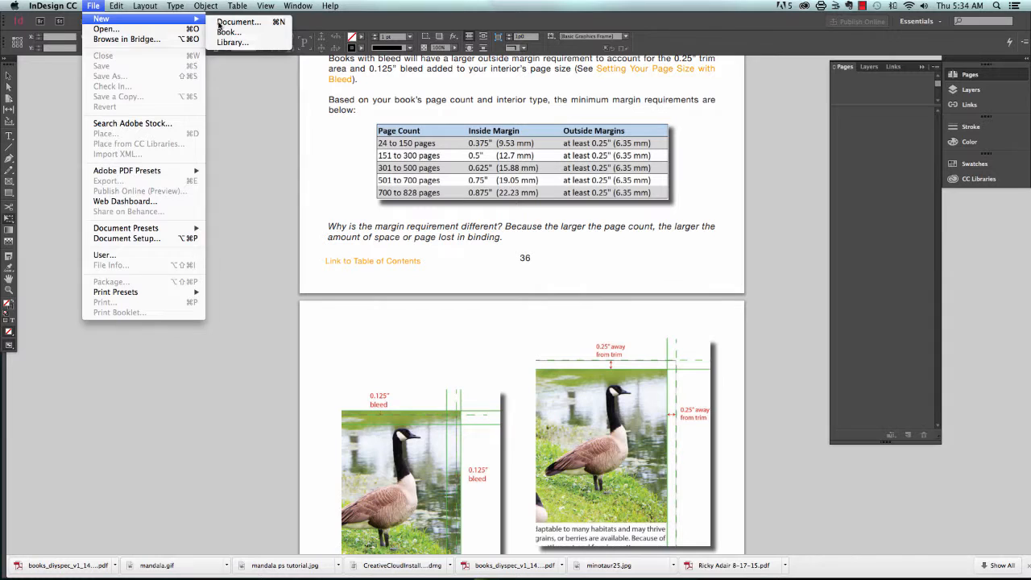
click(239, 22)
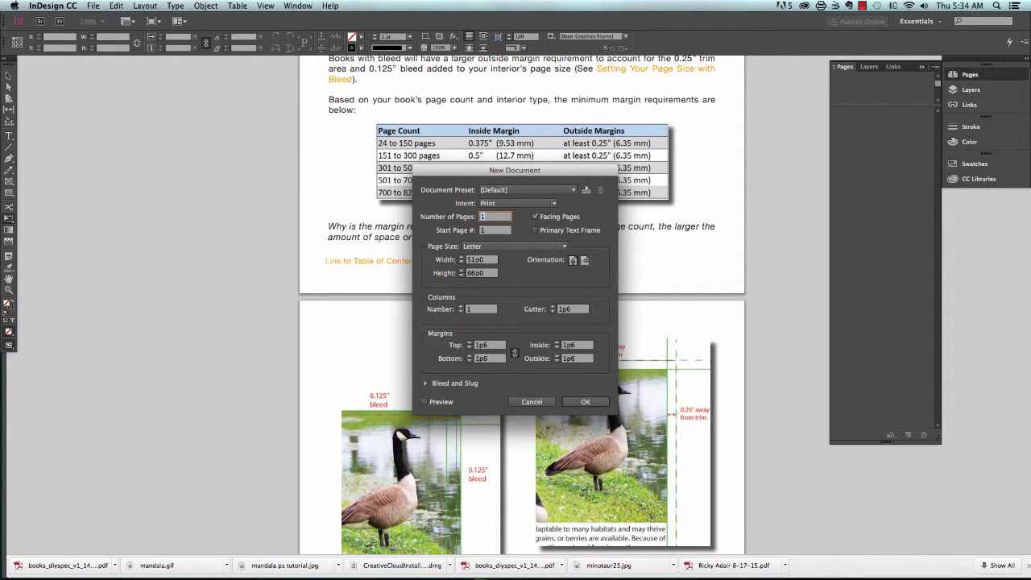
text(40)
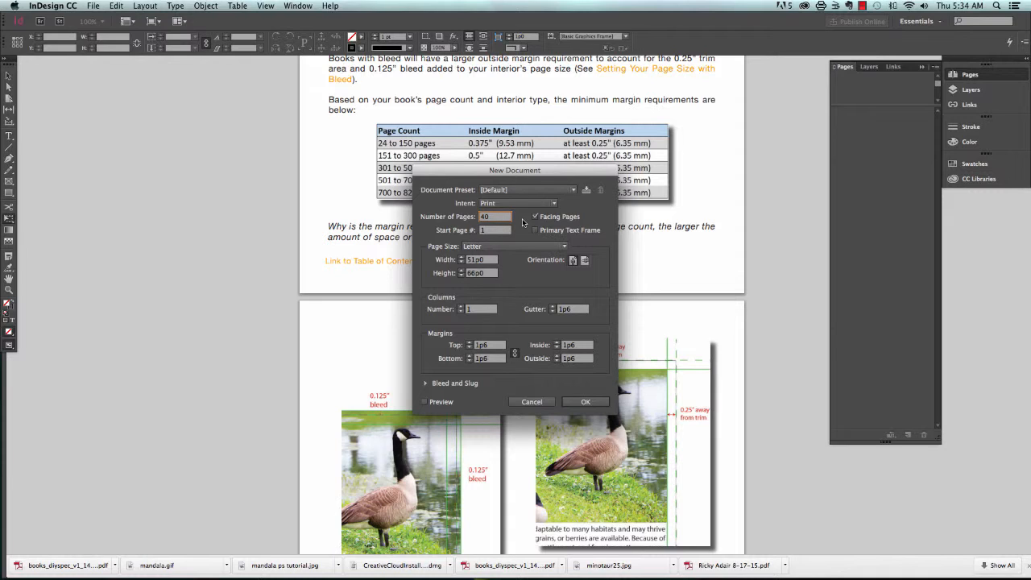
mouse_move(540, 250)
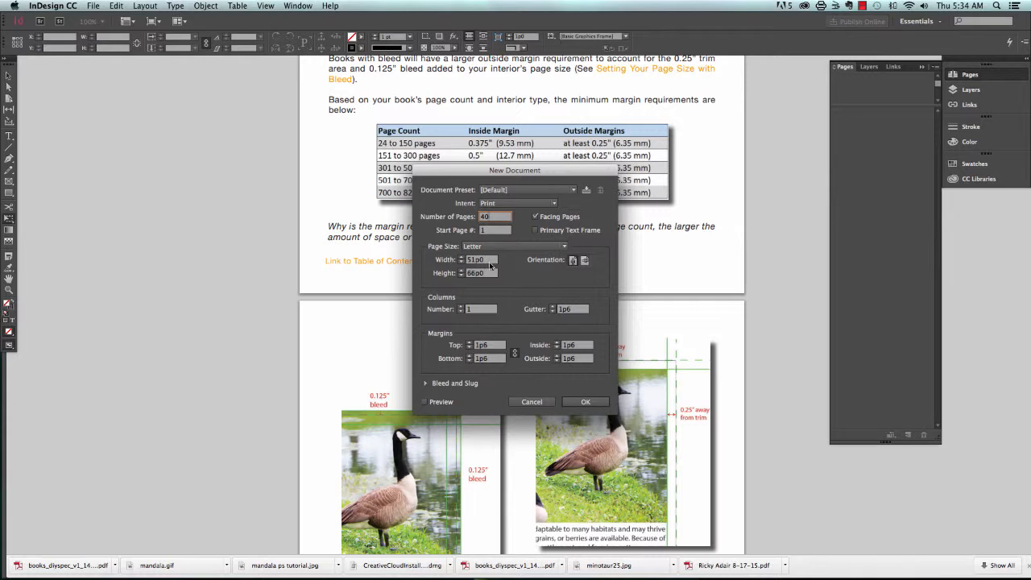
mouse_move(540, 290)
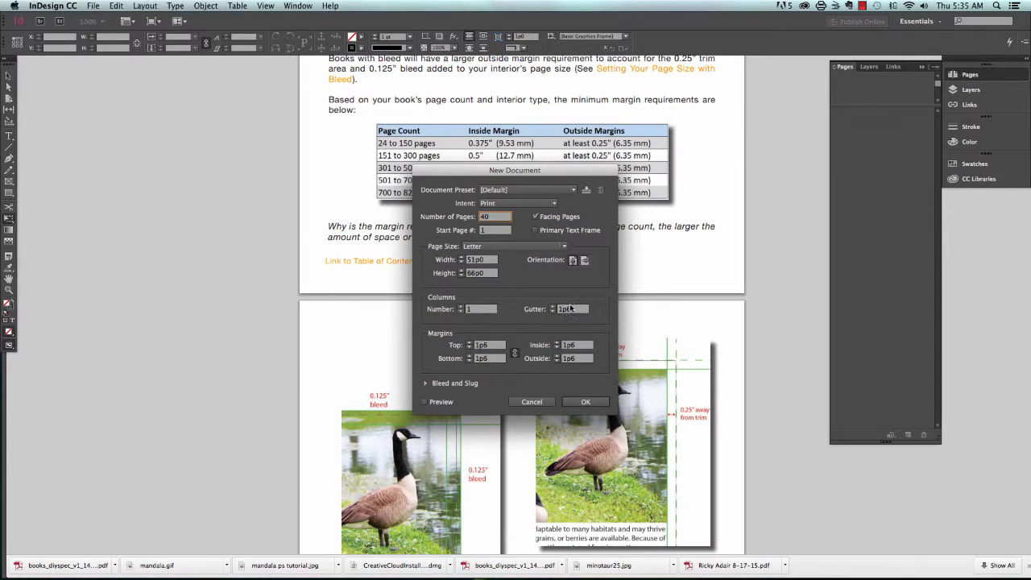
click(487, 345)
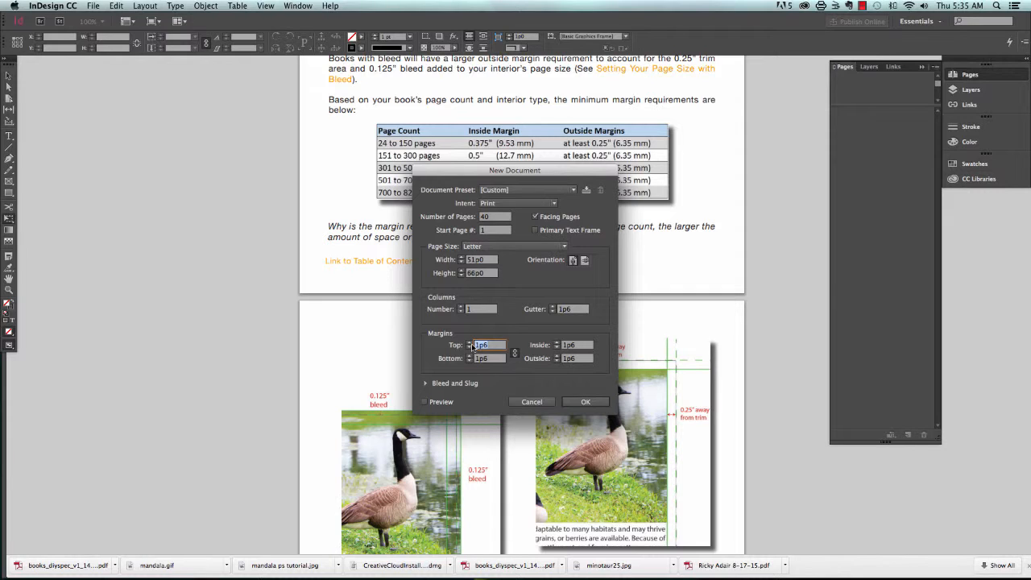
text(.51)
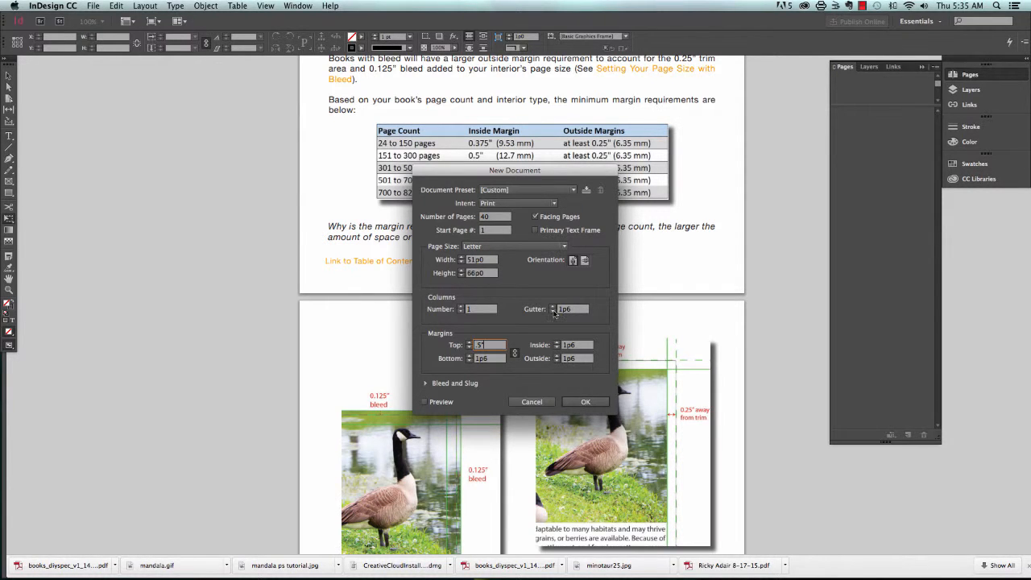
click(585, 401)
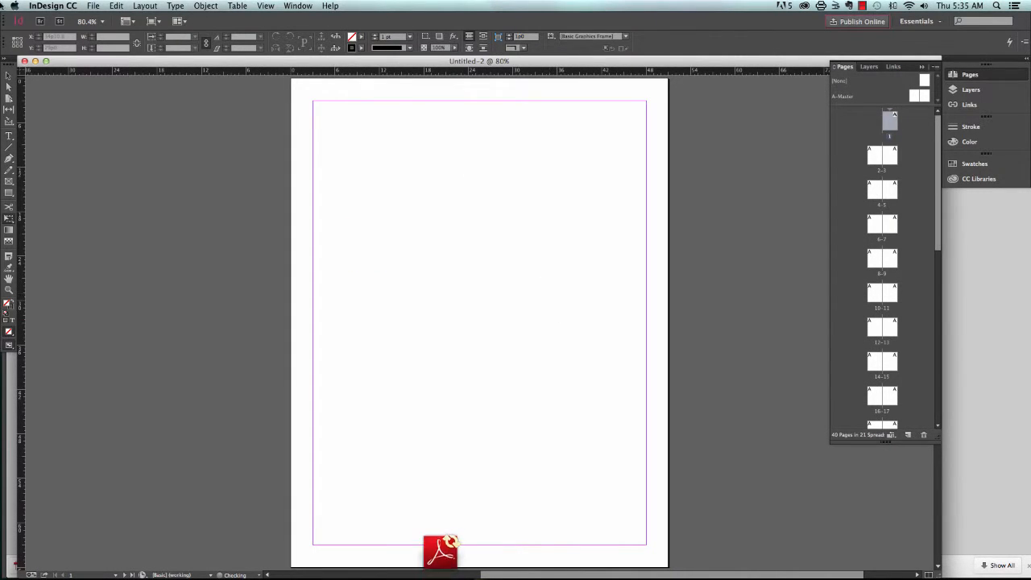
click(93, 5)
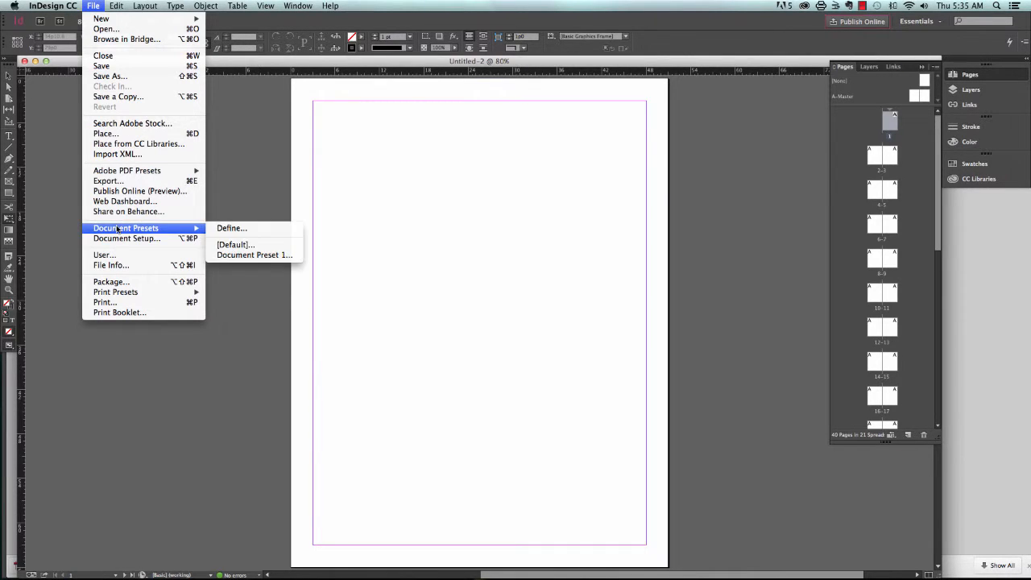
mouse_move(232, 228)
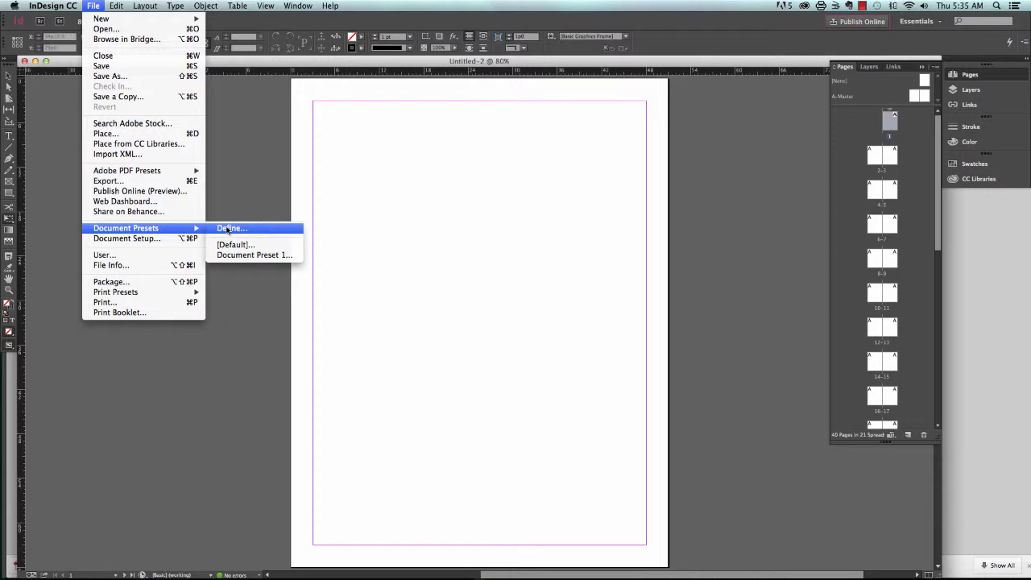
click(232, 228)
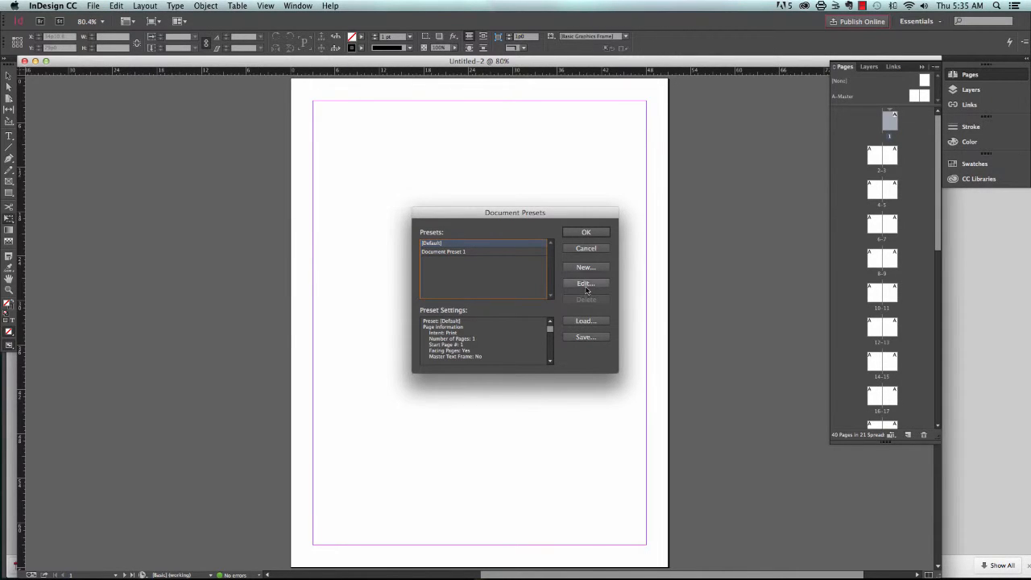
click(585, 282)
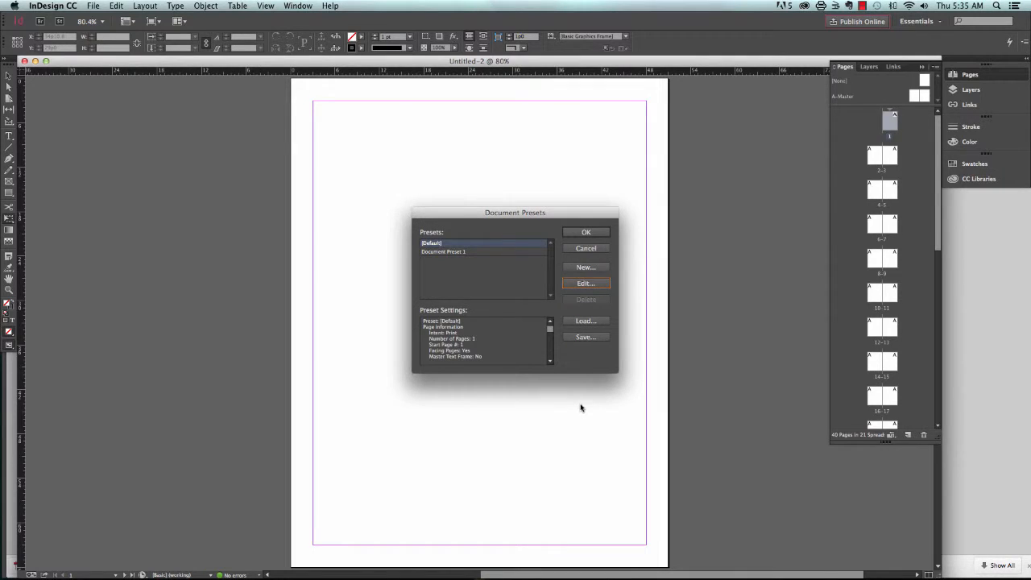
click(586, 232)
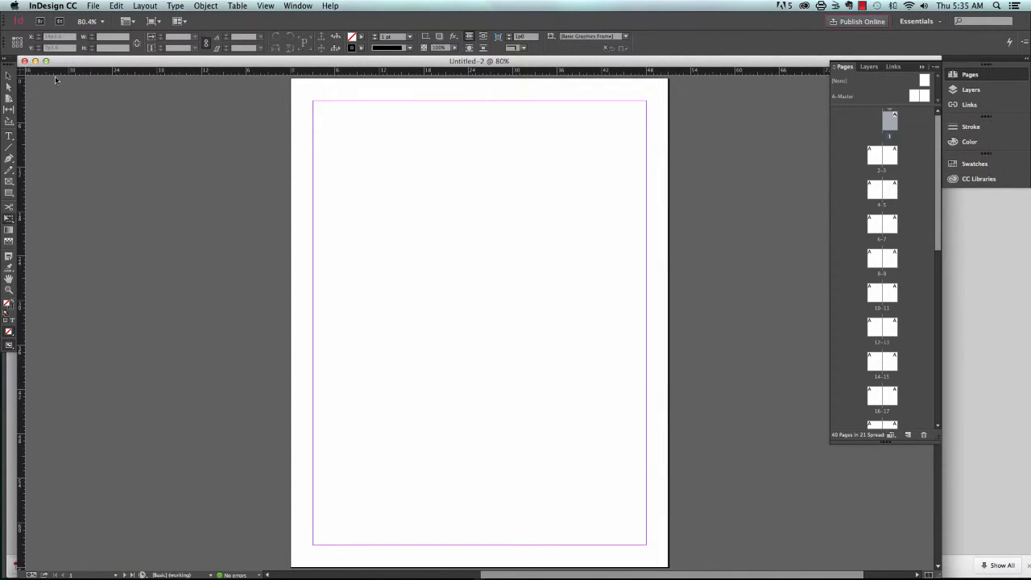
Drag mandala ps tutorial.pdf from Downloads onto page 1, then close the Downloads window
click(63, 536)
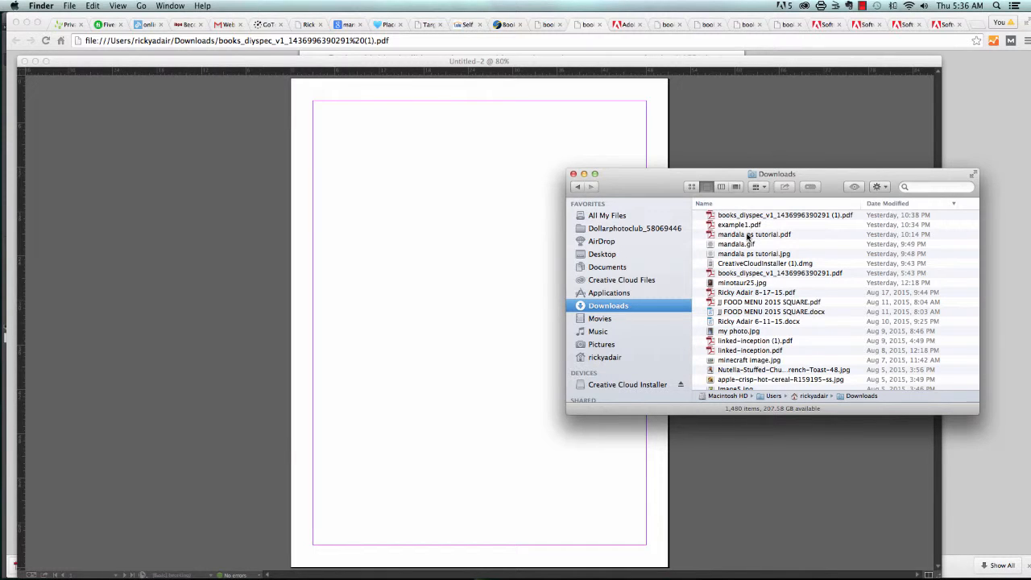
click(753, 235)
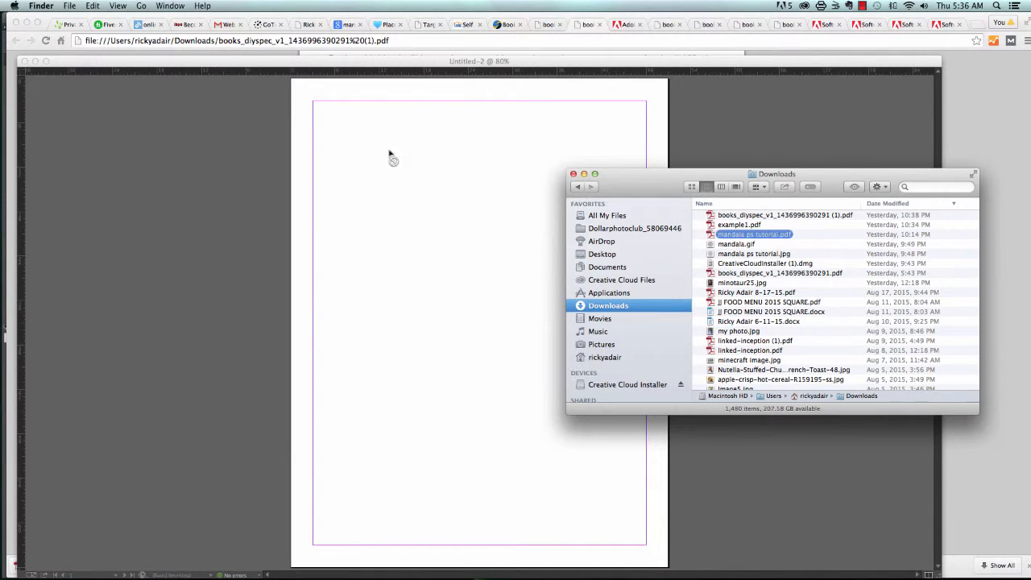
drag(755, 234, 392, 142)
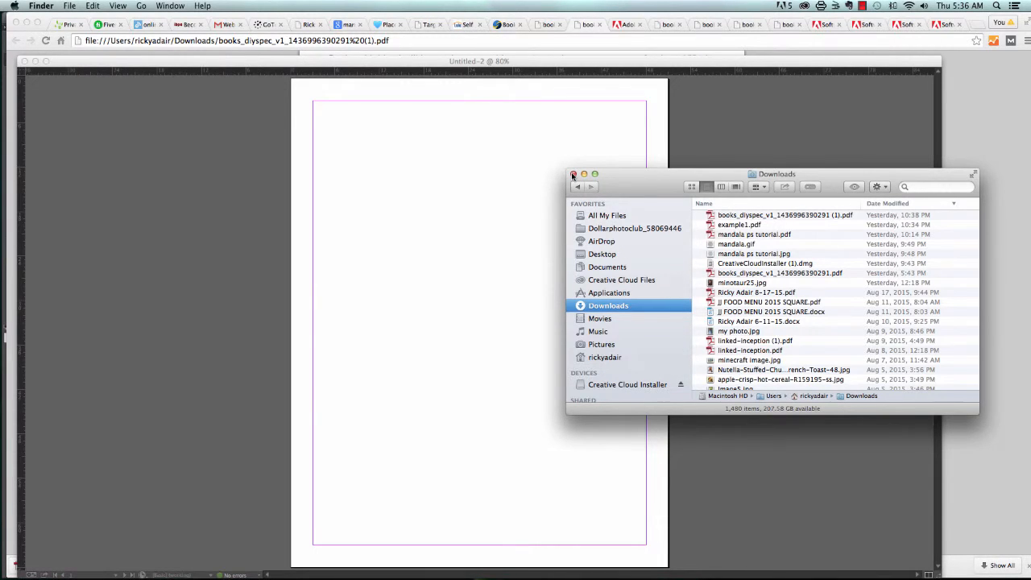
click(573, 174)
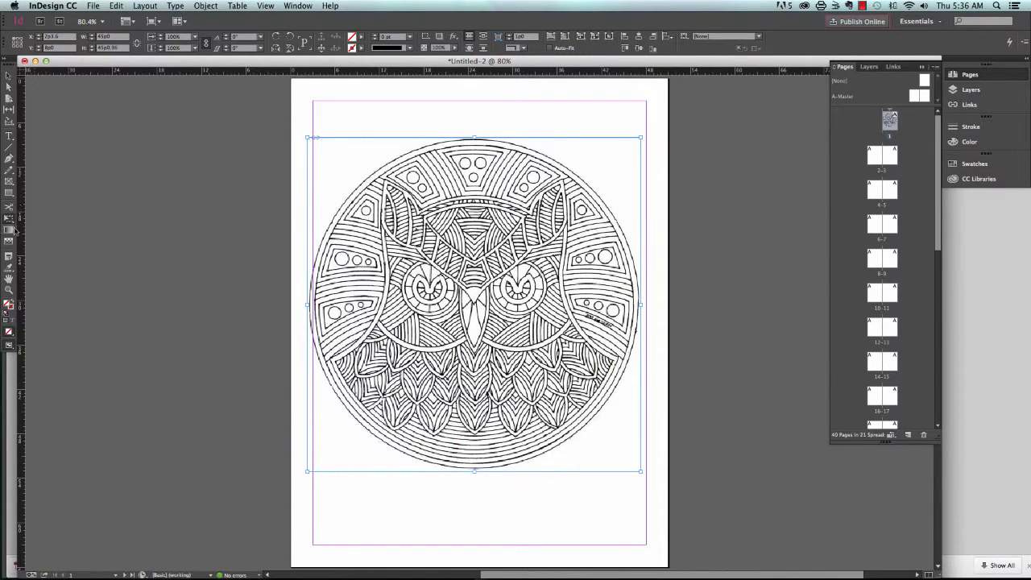
mouse_move(9, 230)
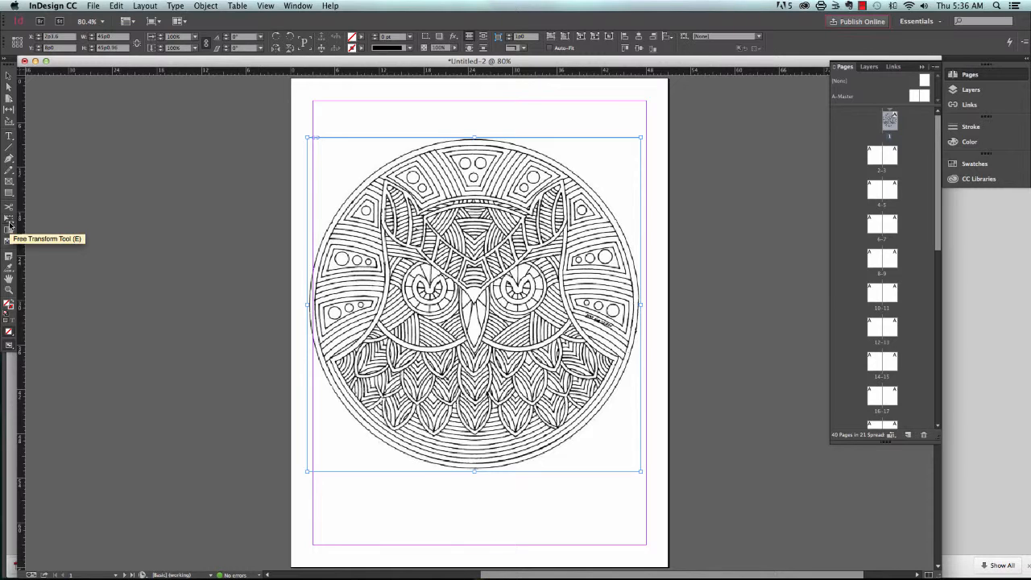
mouse_move(459, 185)
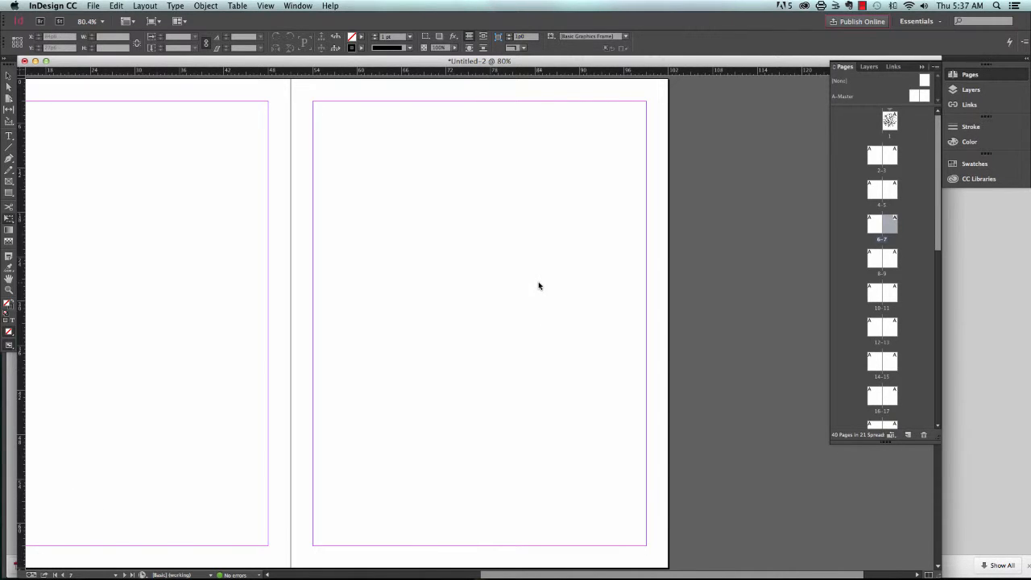
mouse_move(61, 223)
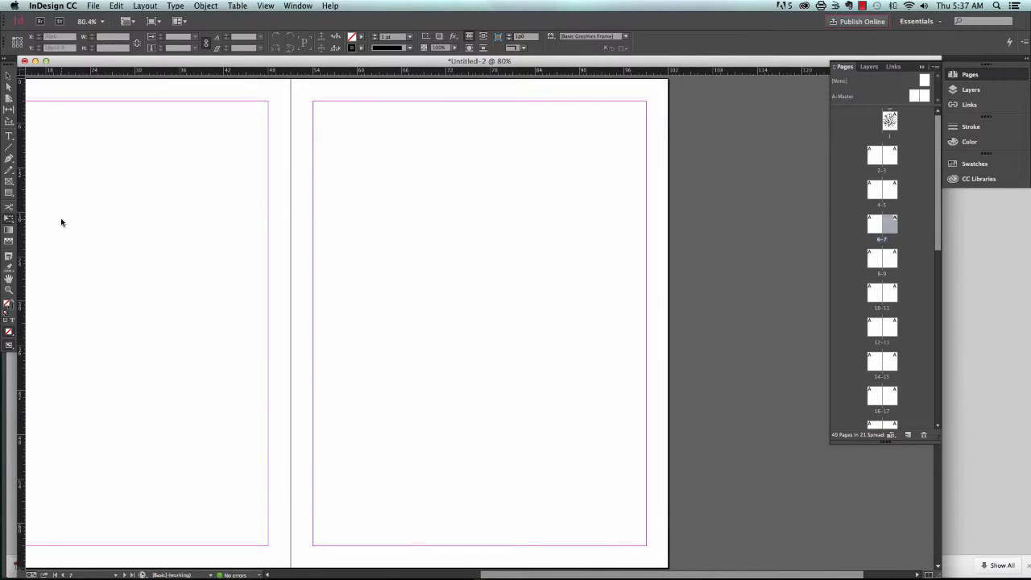
mouse_move(190, 276)
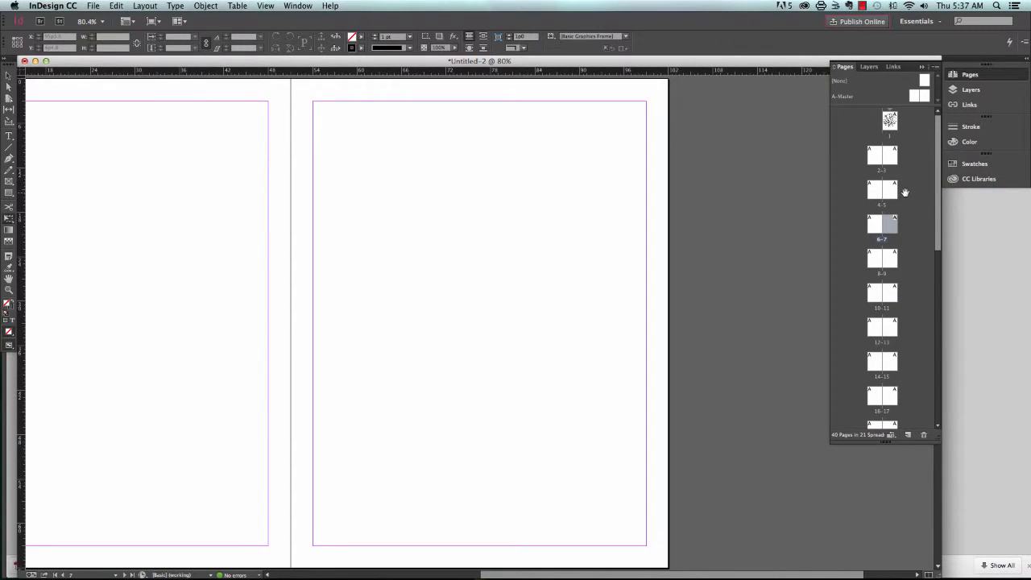
mouse_move(904, 401)
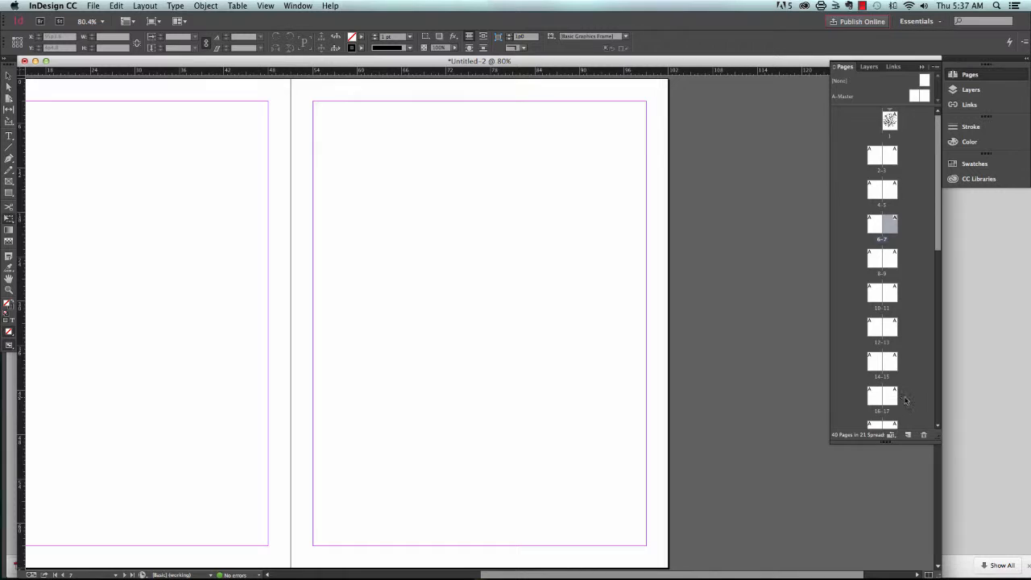
mouse_move(909, 435)
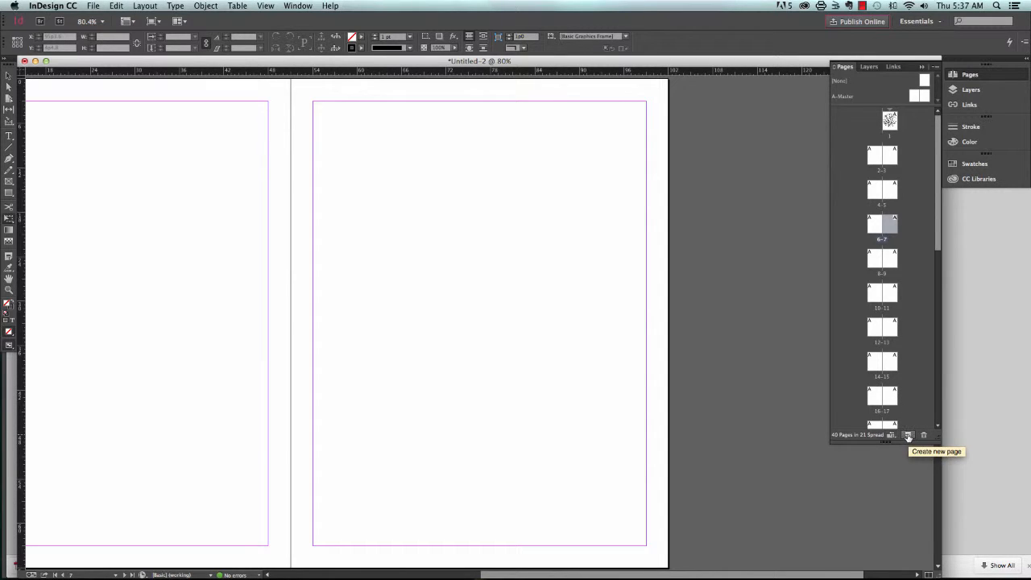
Add a page spread in the Pages panel, then delete the selected pages
click(908, 434)
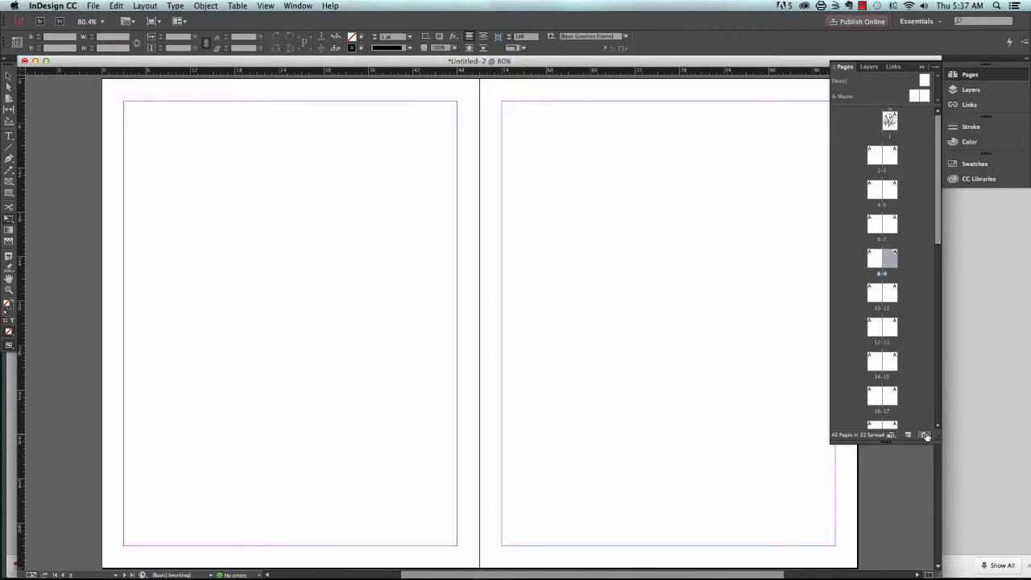
mouse_move(925, 434)
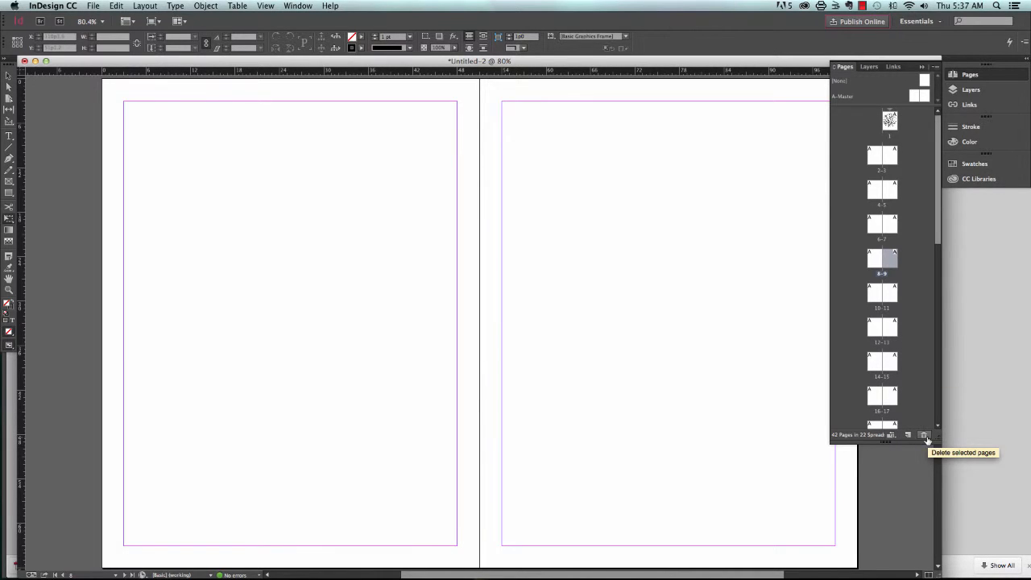
click(924, 435)
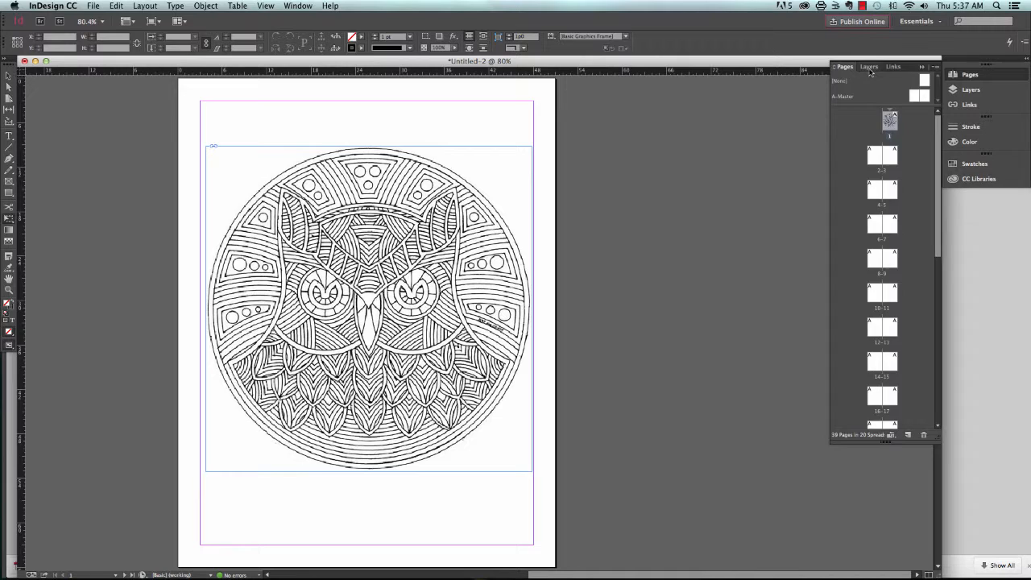
Show Layer 1 holding the mandala PDF and reveal the Rotate, Scale, Shear tools
click(868, 66)
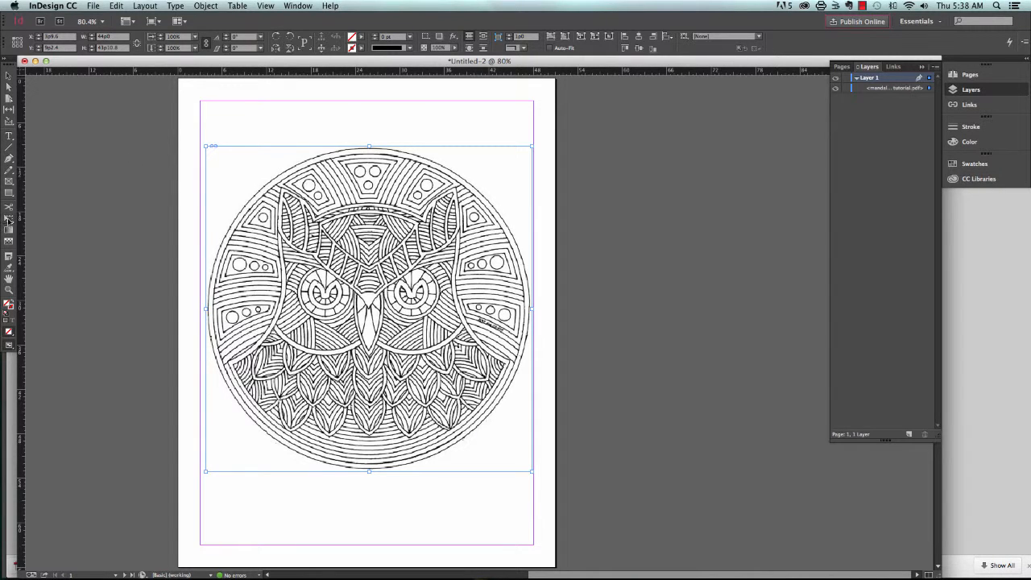
mouse_move(11, 222)
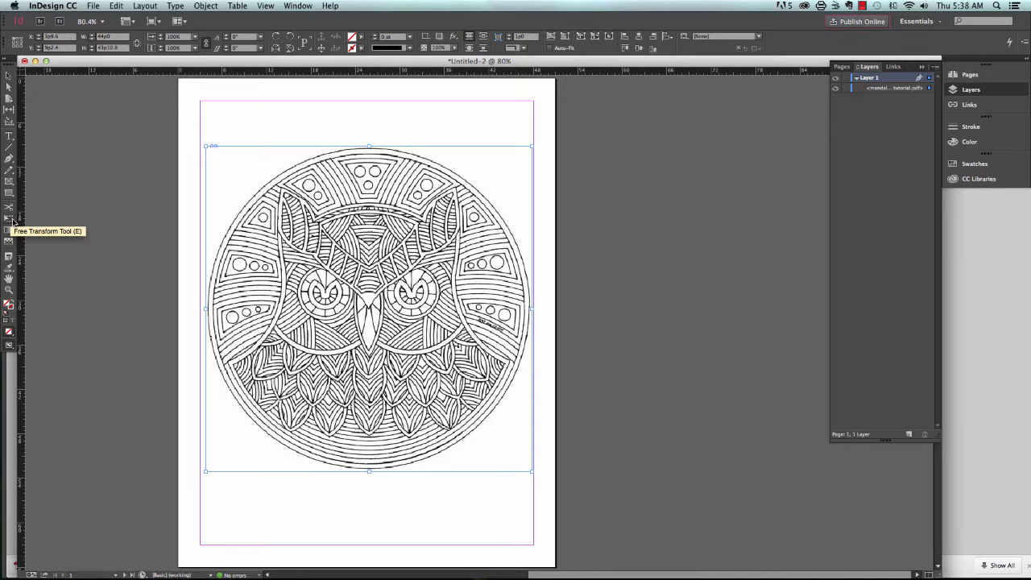
click(10, 219)
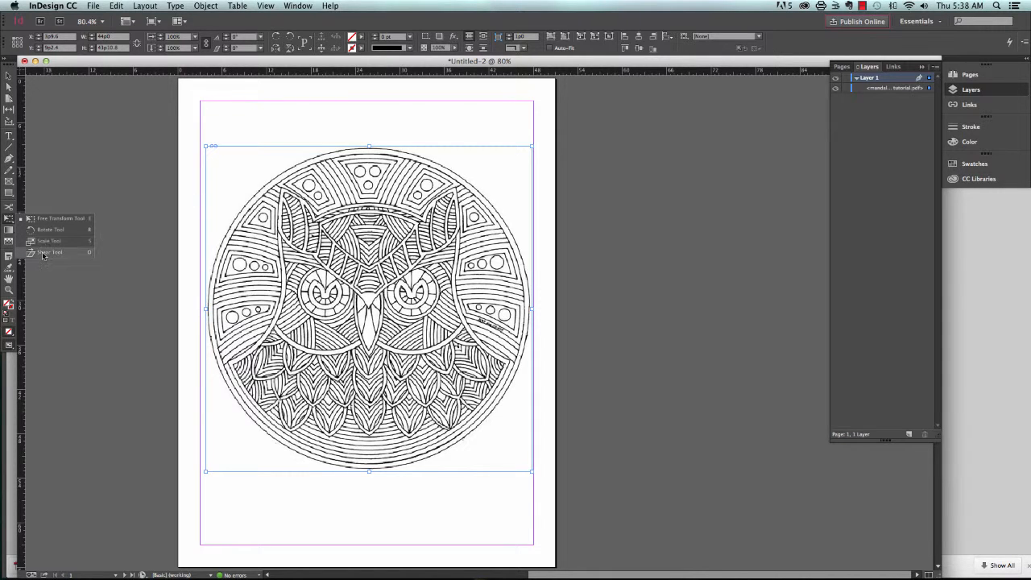
mouse_move(66, 174)
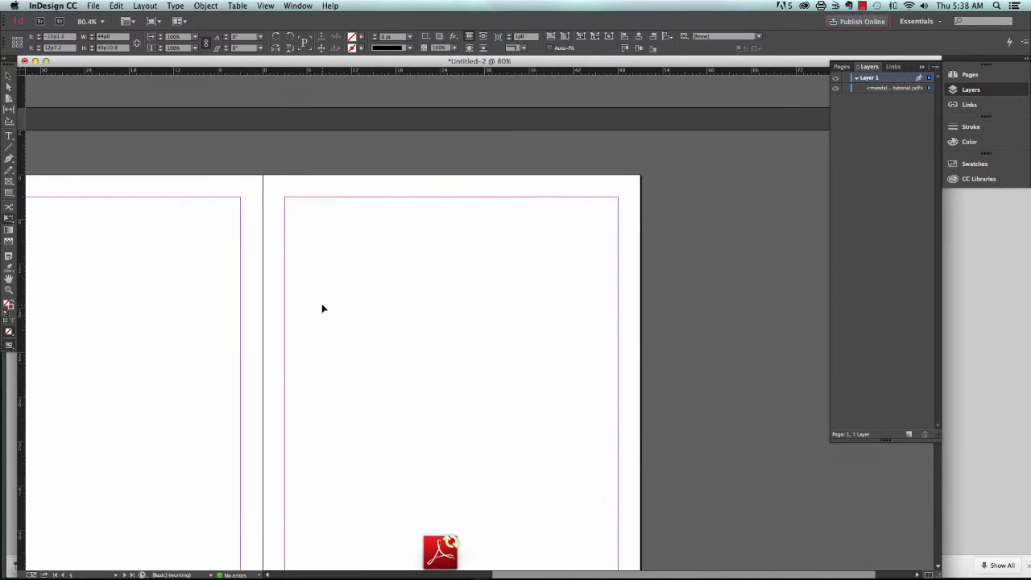
Draw a wide text frame on page 3 and type 'This is a text box.'
scroll(down, 3)
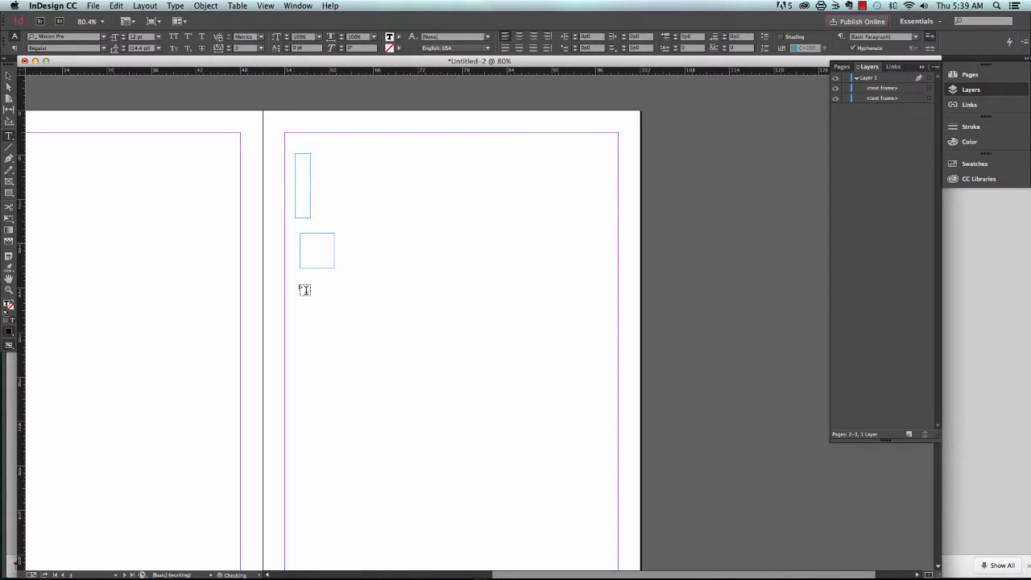
drag(300, 289, 369, 318)
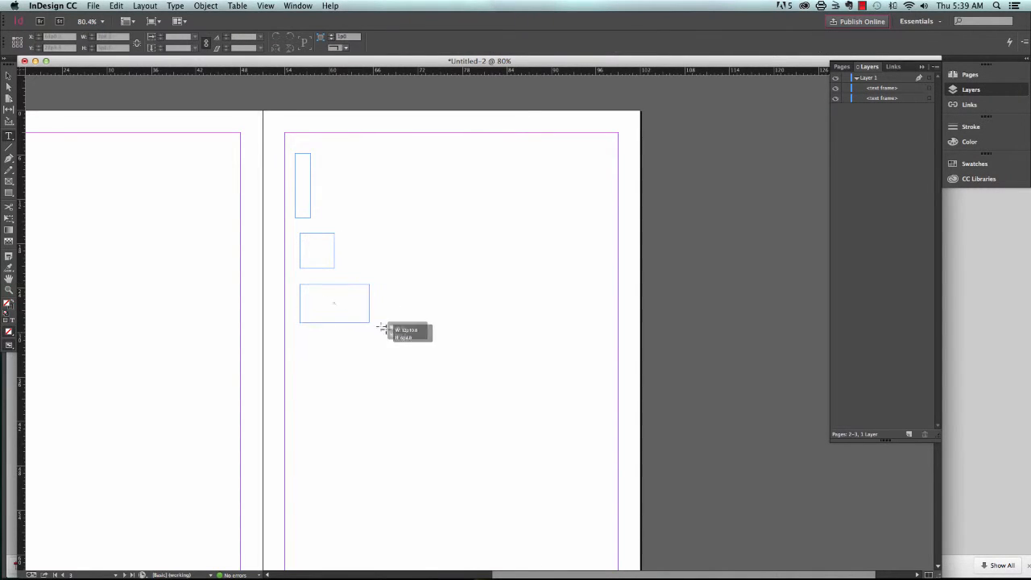
drag(370, 322, 612, 427)
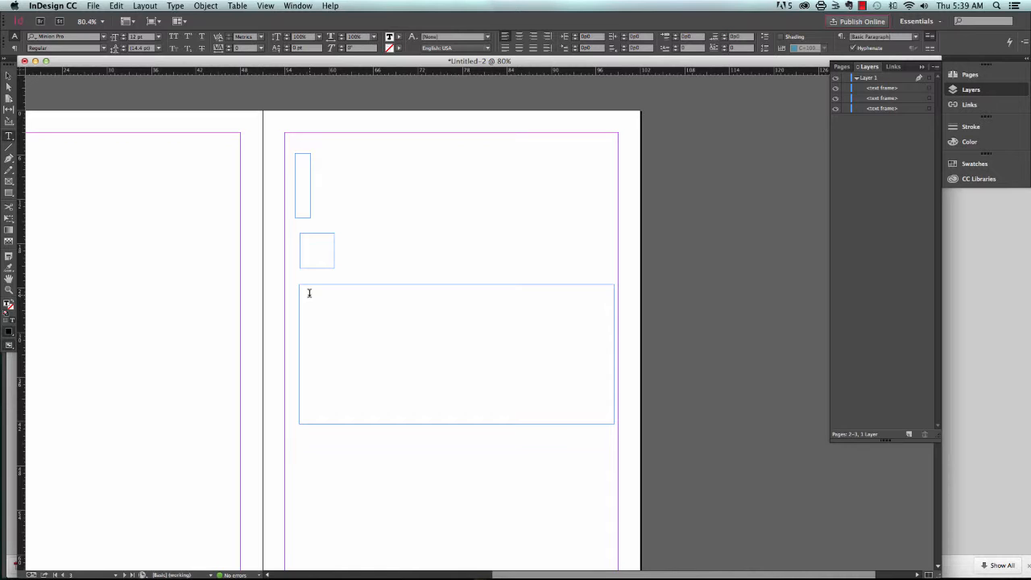
text(This is a text)
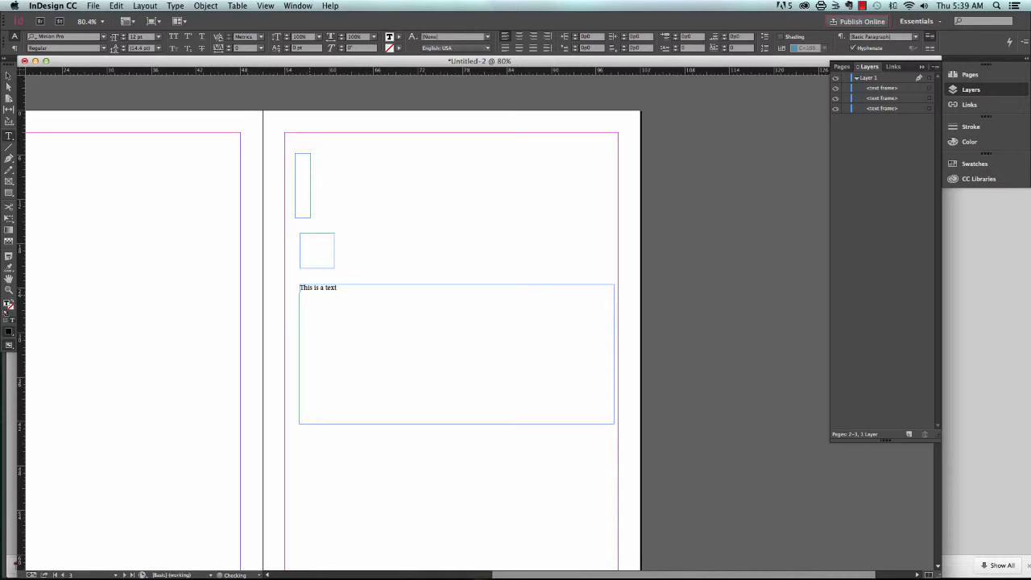
text(box.)
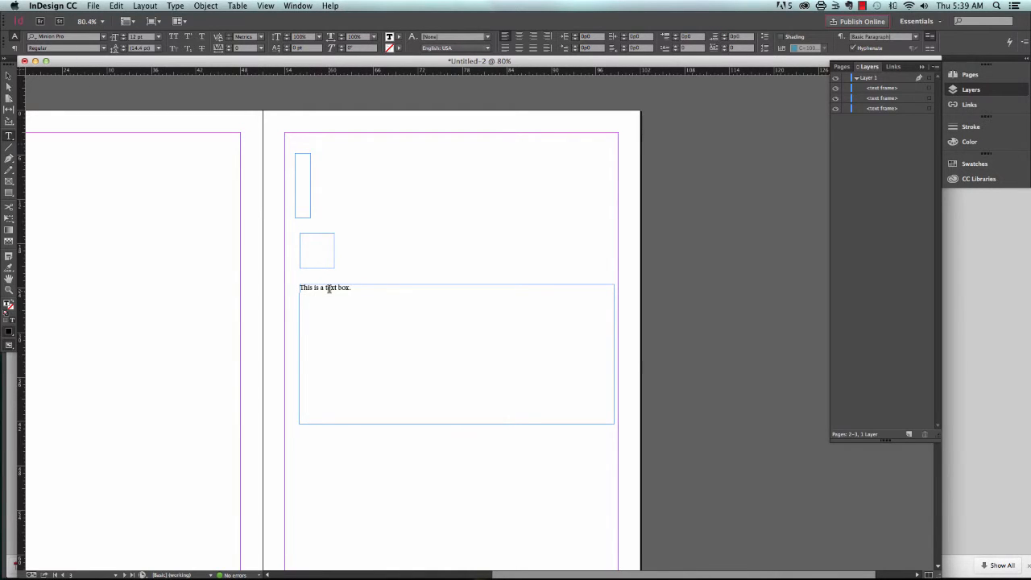
Set the sentence in Lucida Handwriting Italic
triple_click(324, 287)
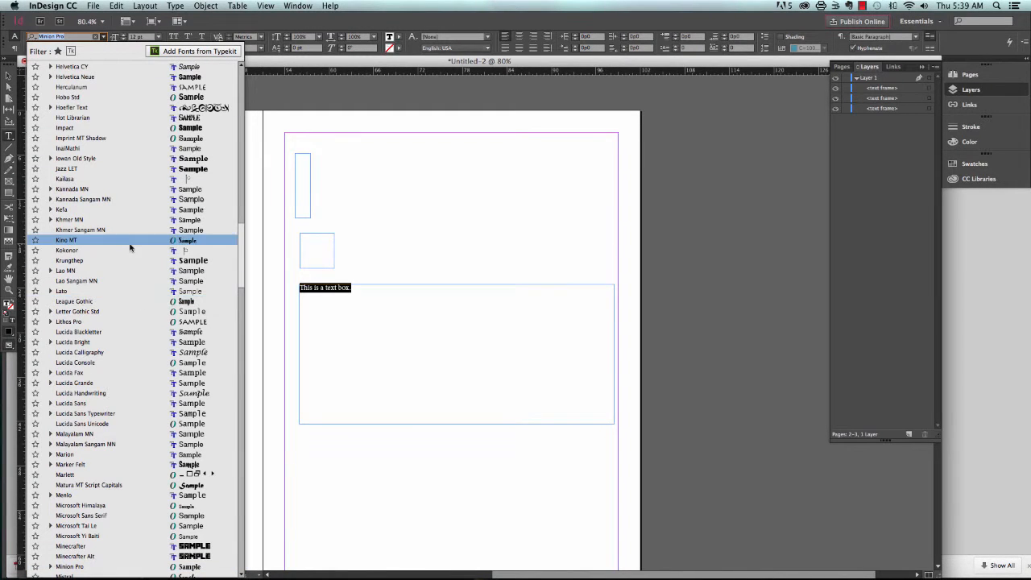
click(81, 393)
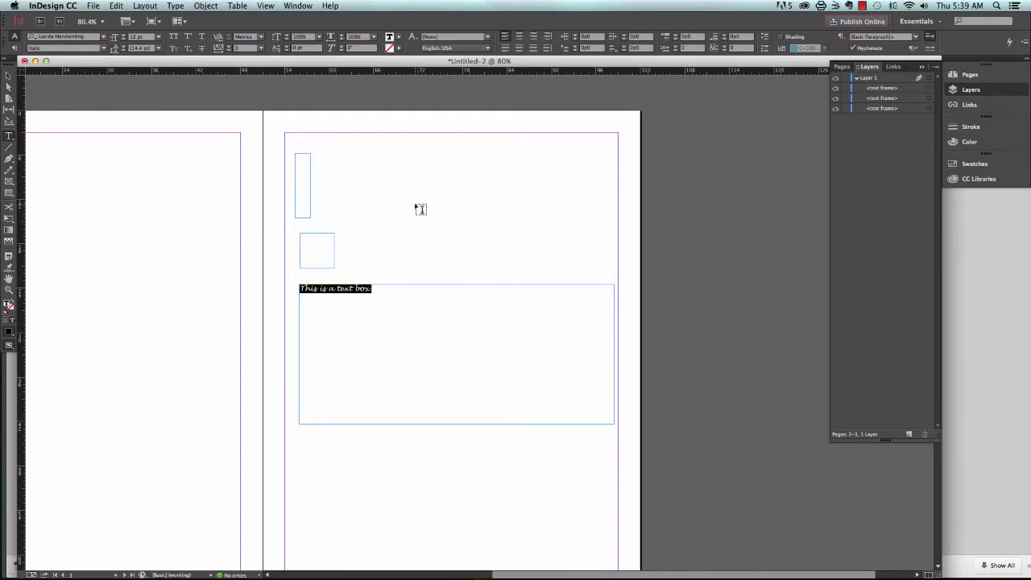
click(159, 37)
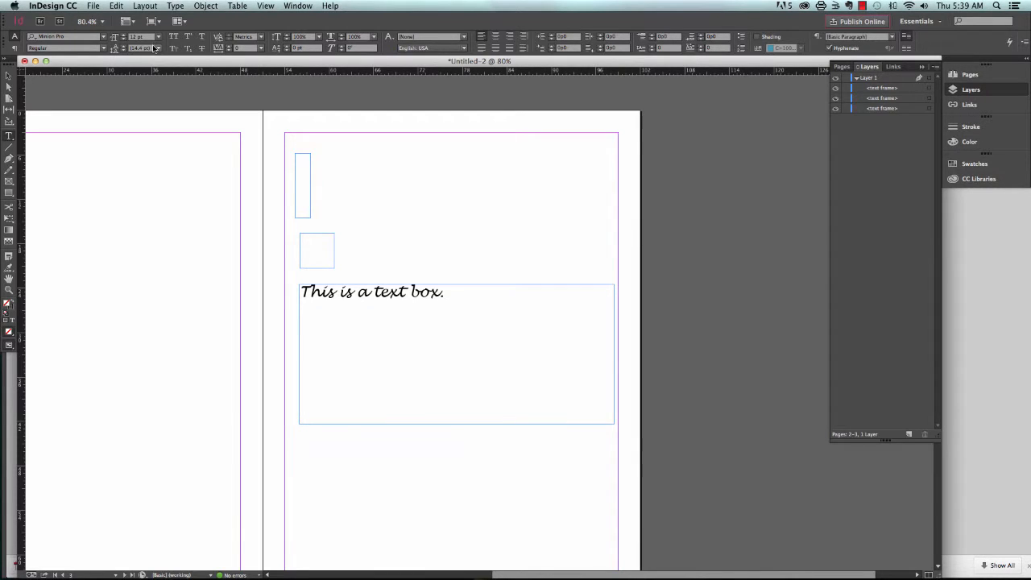
mouse_move(209, 38)
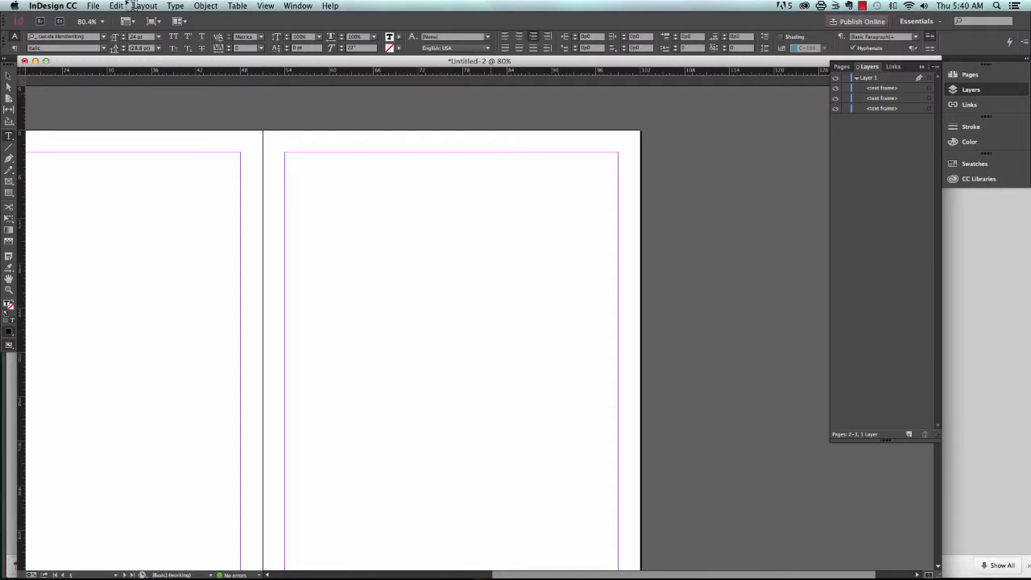
Review the Adobe PDF presets, including PDF/X-4:2008, and dismiss the presets window
click(93, 7)
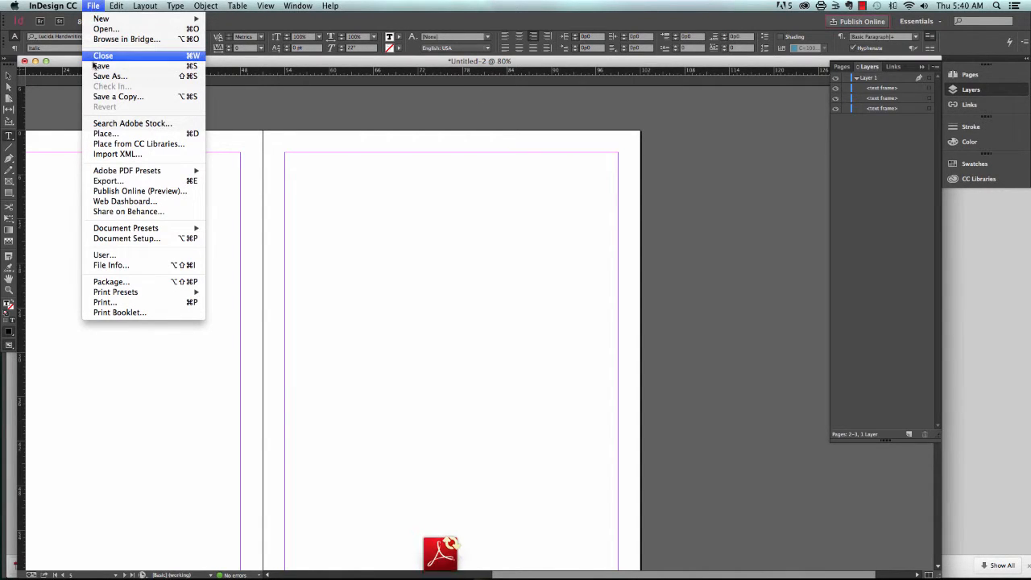
mouse_move(102, 66)
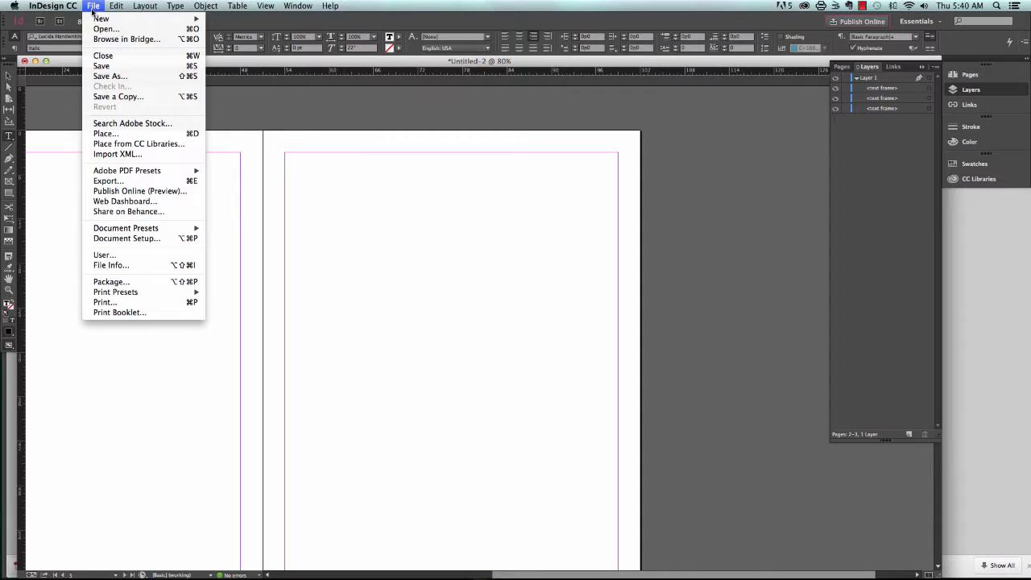
mouse_move(107, 181)
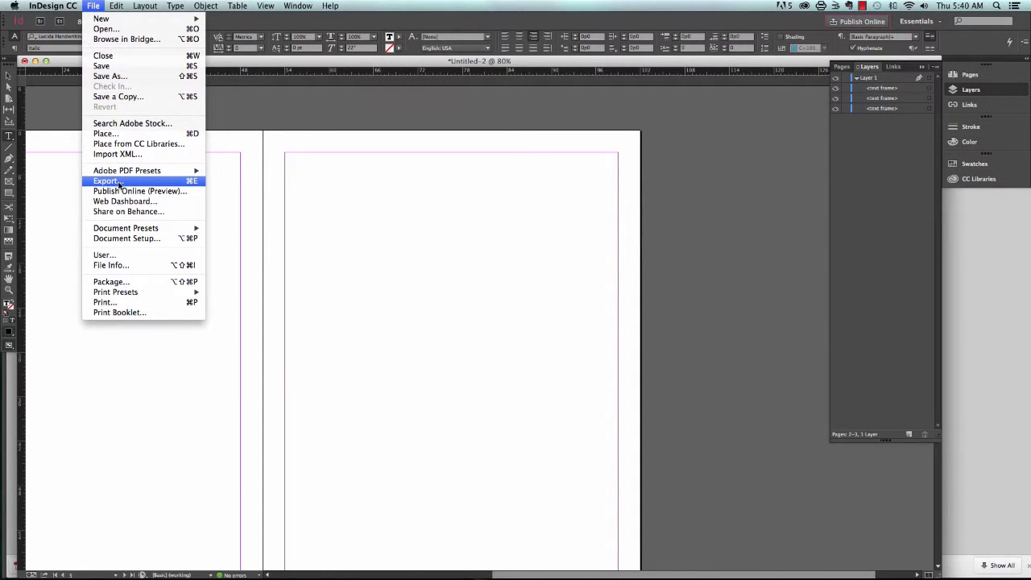
mouse_move(126, 170)
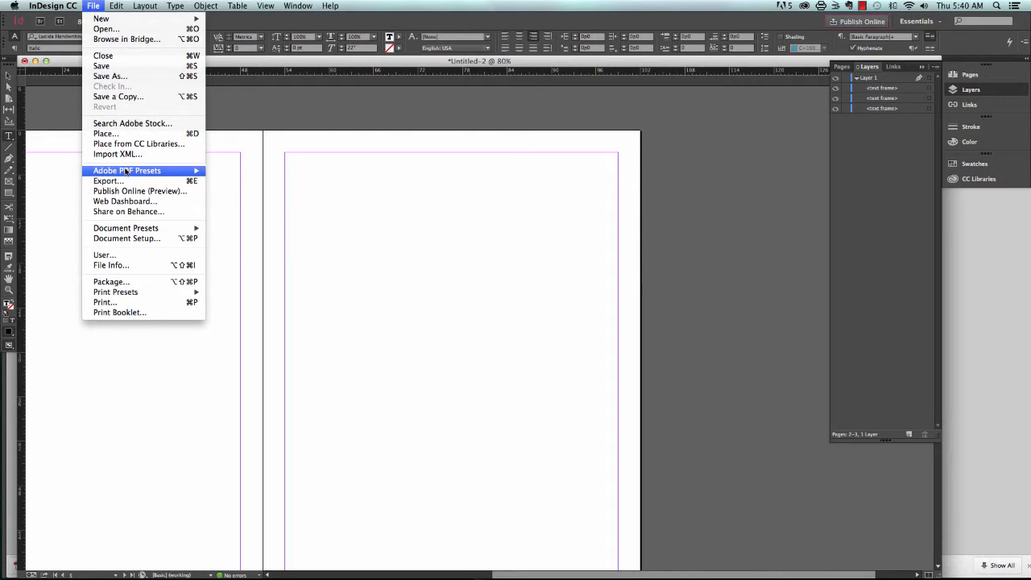
mouse_move(127, 170)
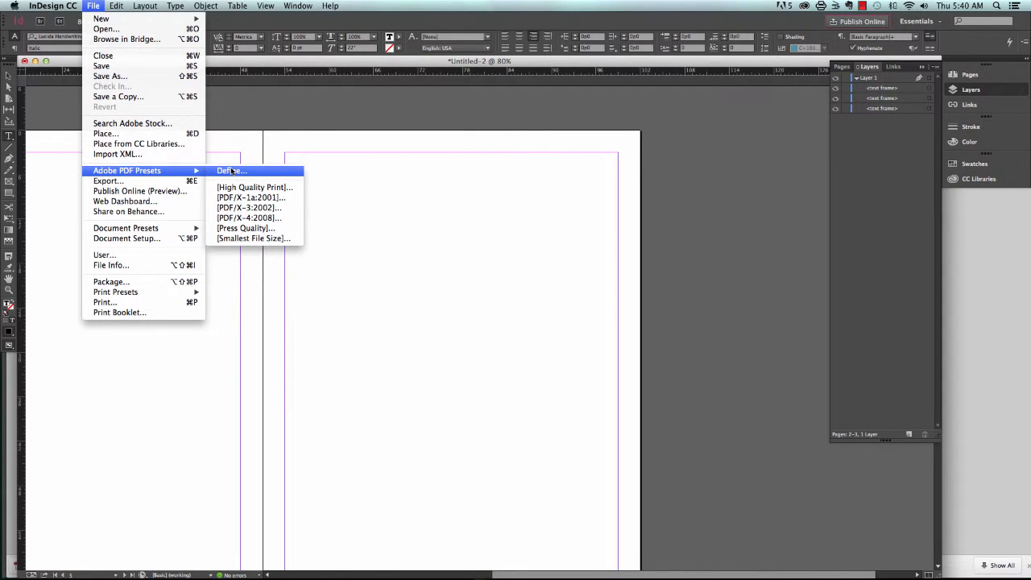
click(232, 170)
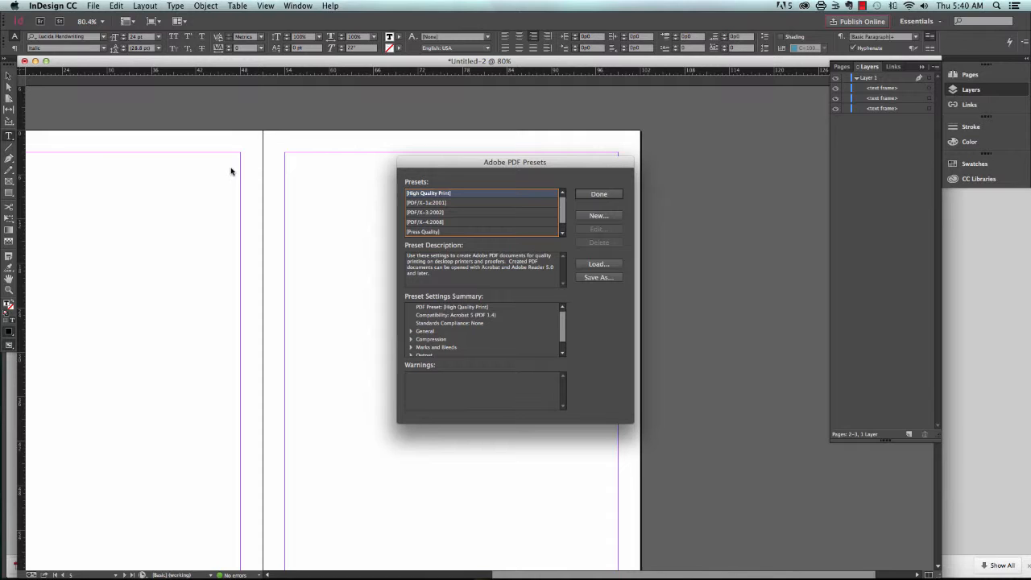
mouse_move(371, 200)
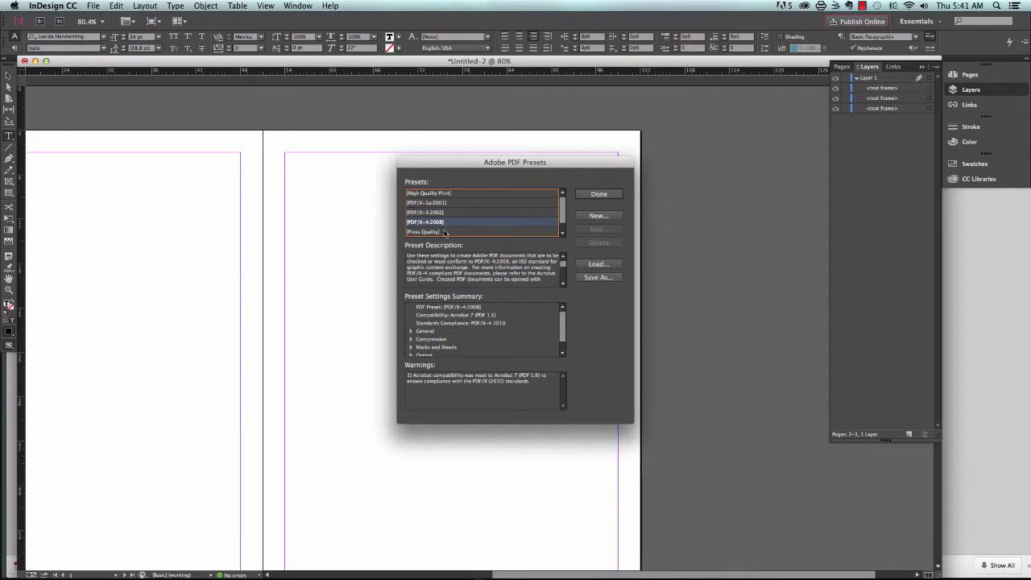
mouse_move(563, 237)
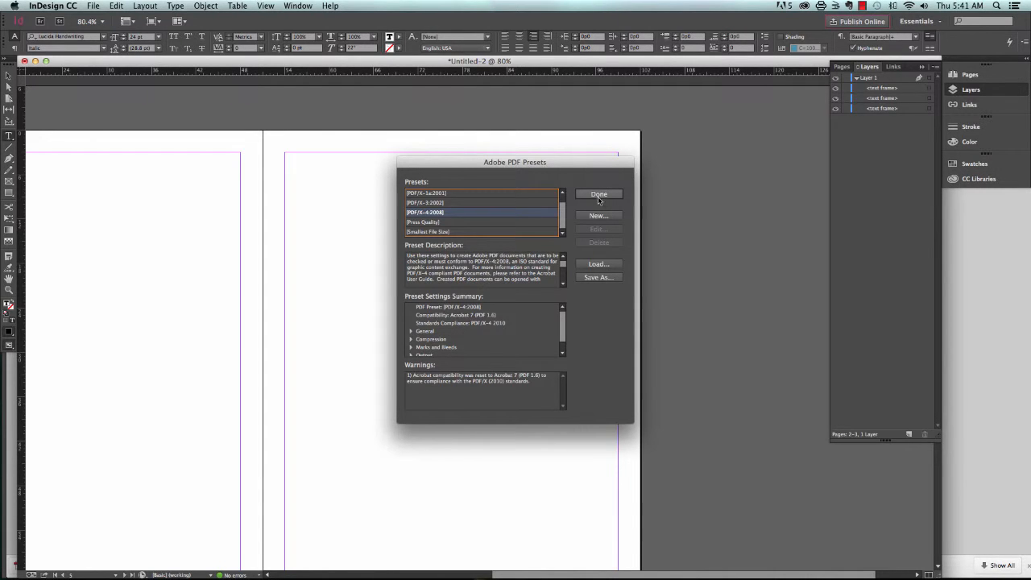
click(598, 194)
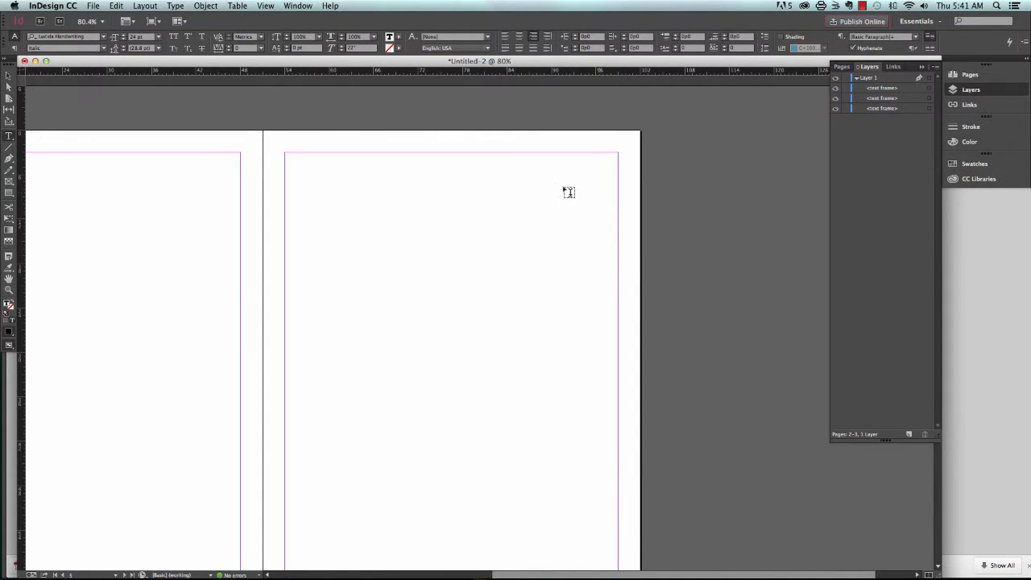
Export Untitled-2 to the Documents folder as an Adobe PDF (Print) file
click(92, 6)
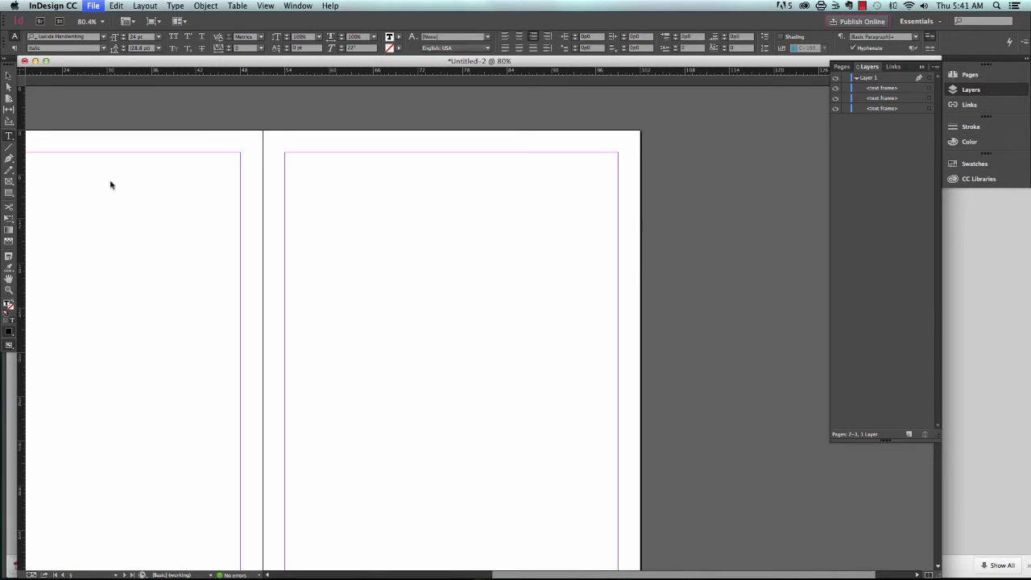
click(92, 6)
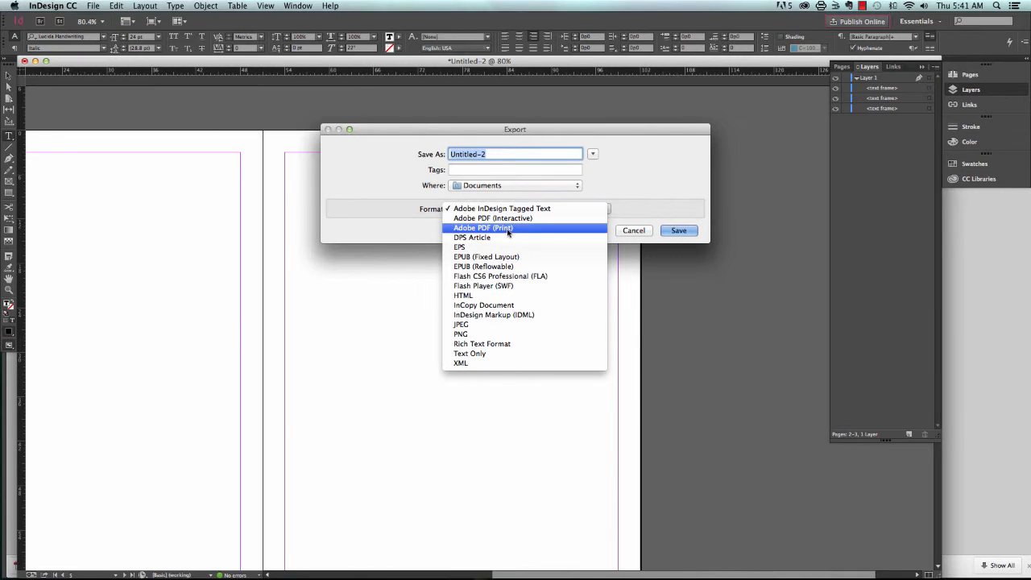
click(483, 227)
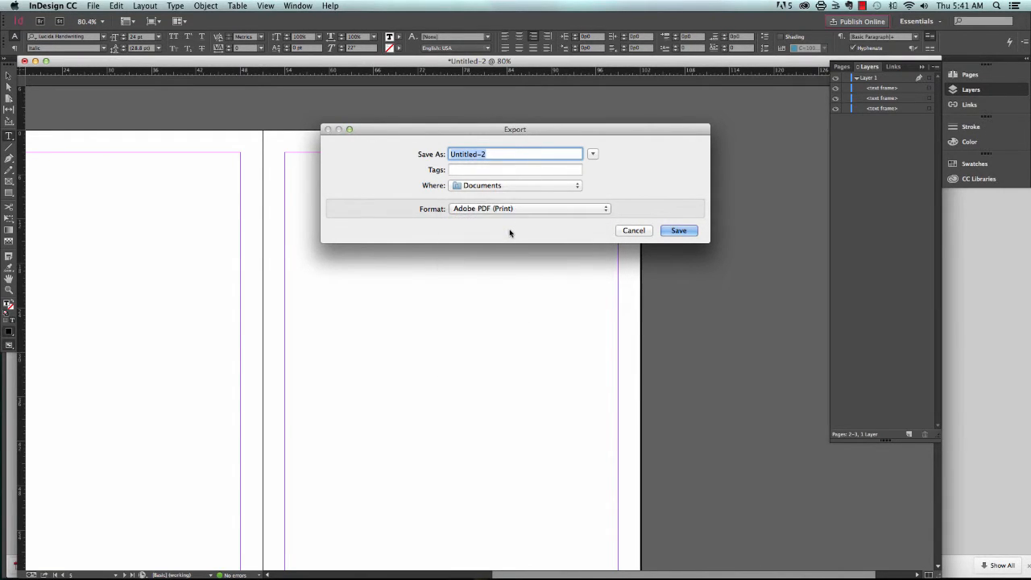
mouse_move(484, 240)
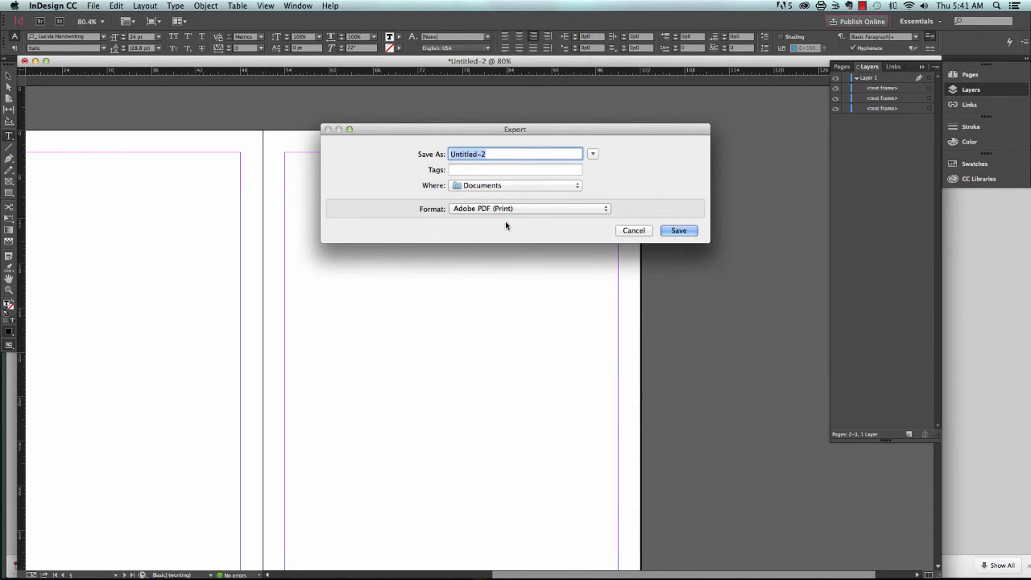
mouse_move(679, 230)
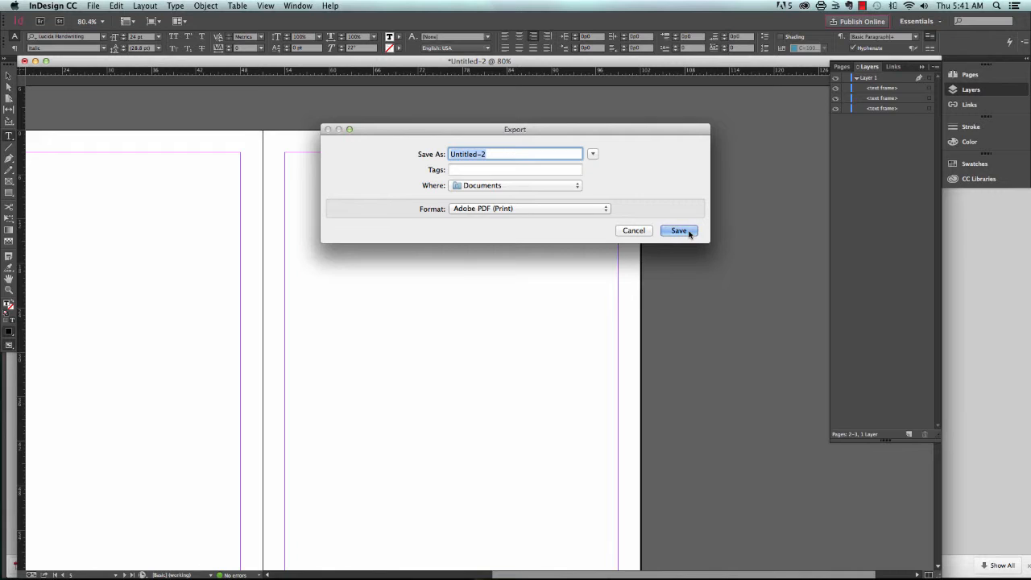
click(678, 230)
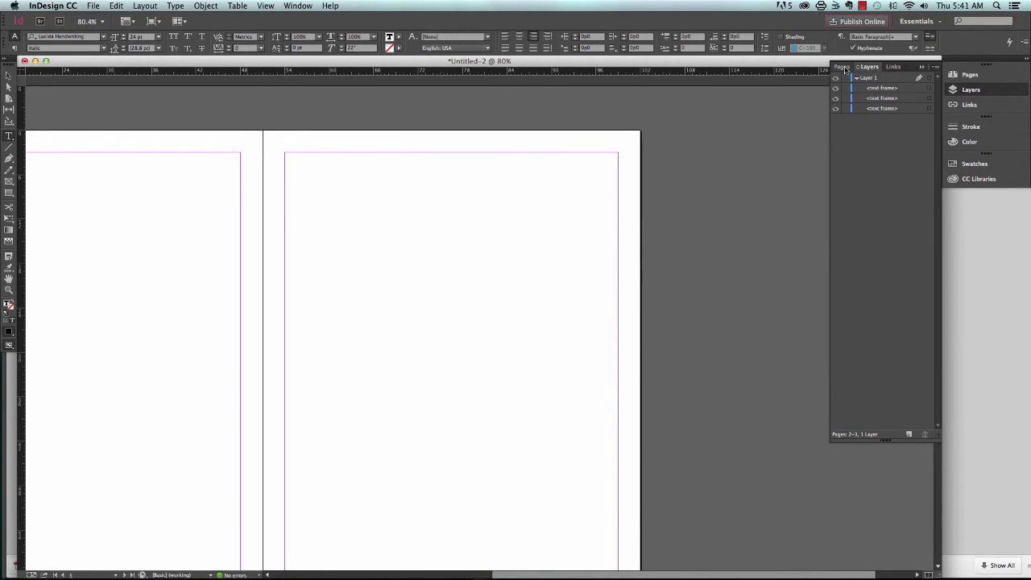
Add a title-page text frame with centred title and author lines at 36 pt
click(843, 66)
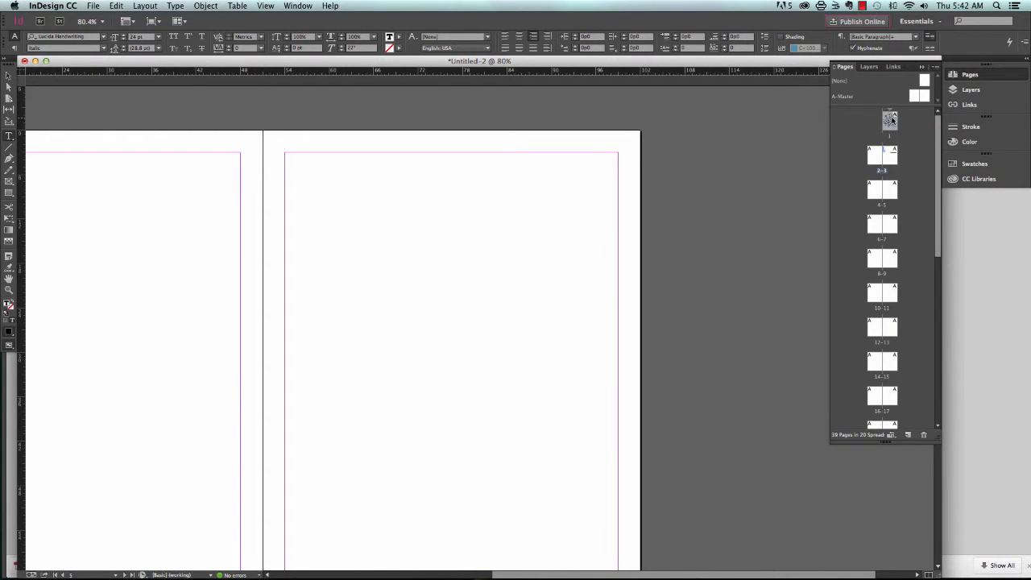
mouse_move(897, 441)
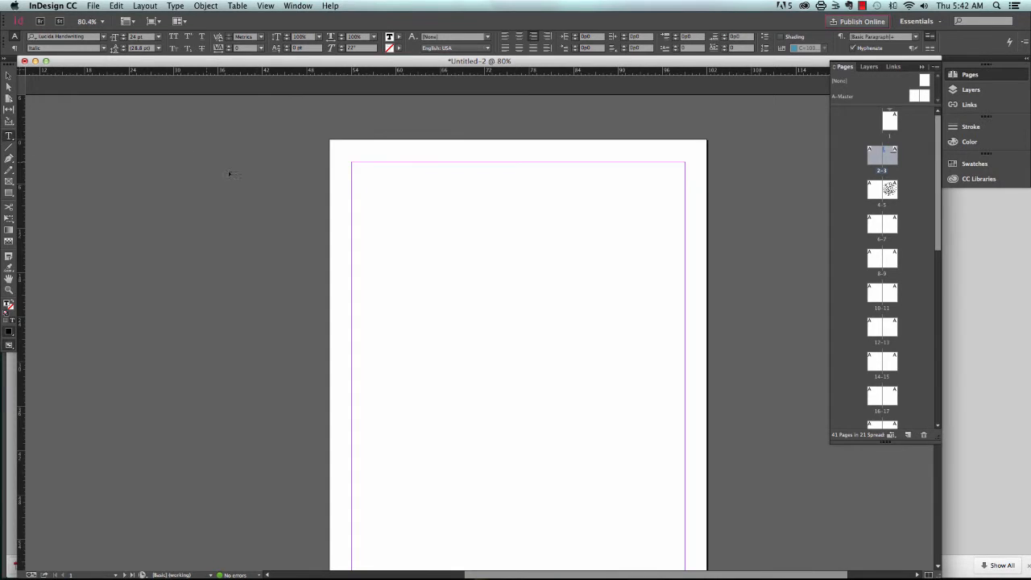
drag(365, 175, 662, 427)
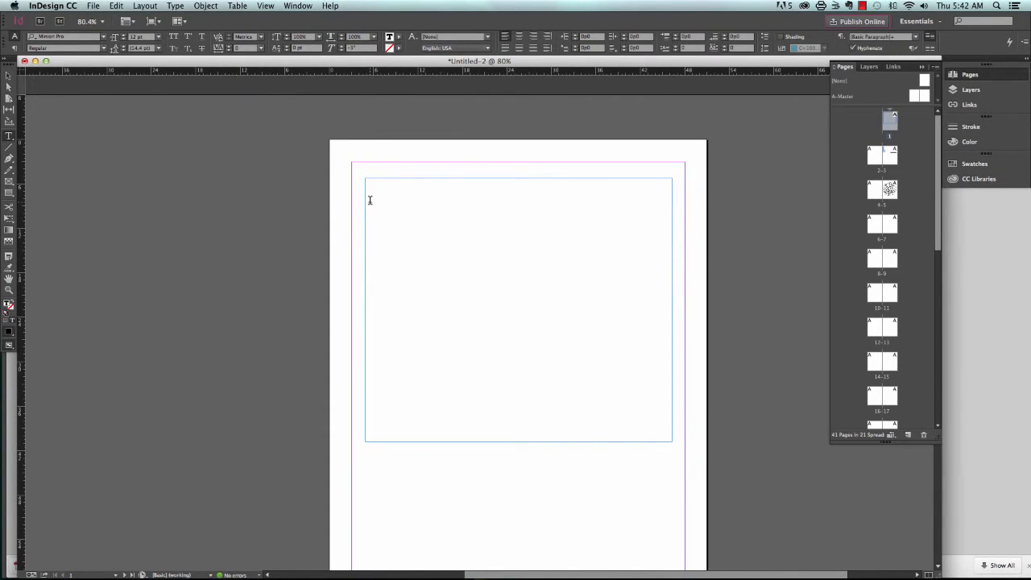
text(To)
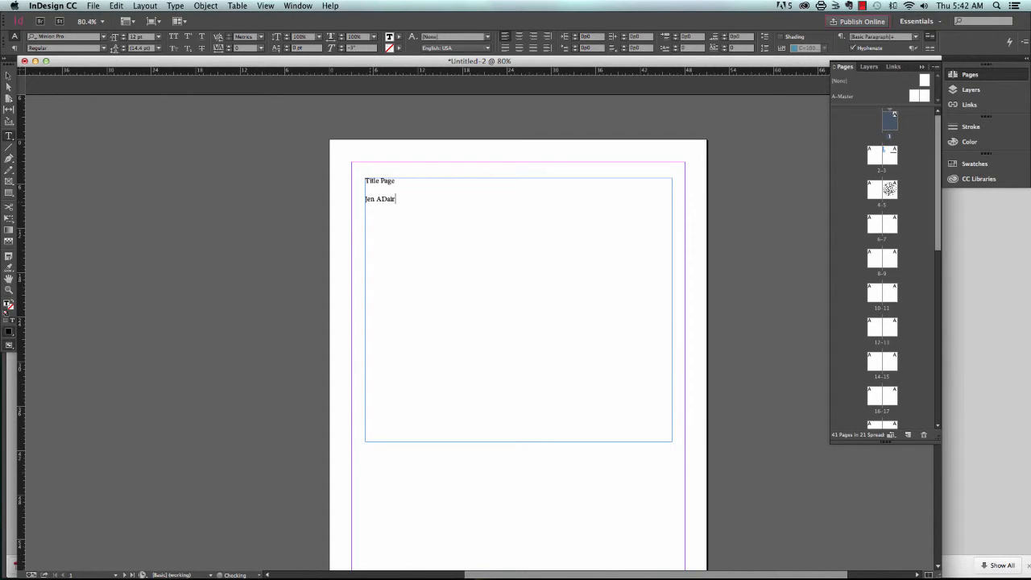
key(backspace)
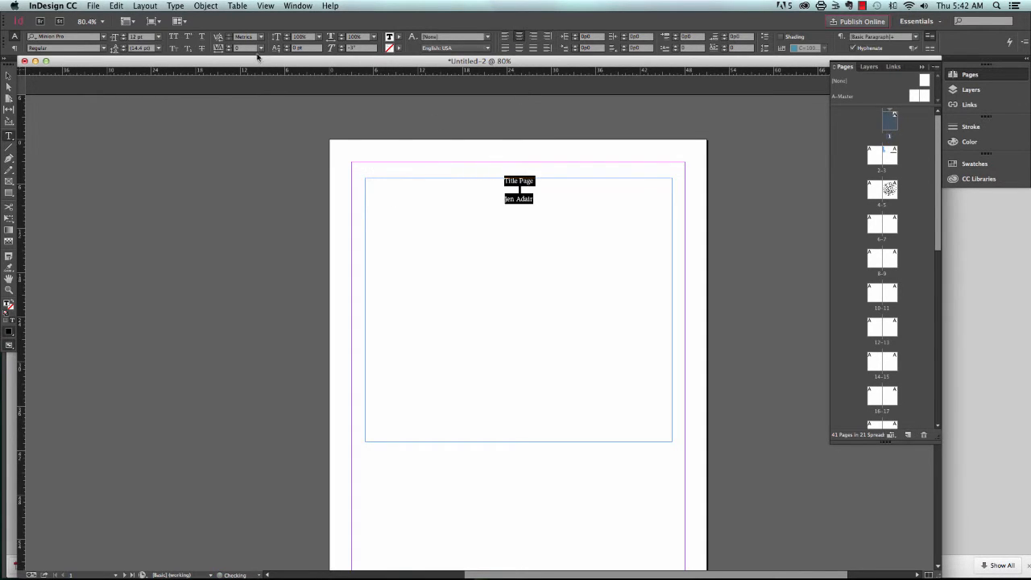
click(159, 37)
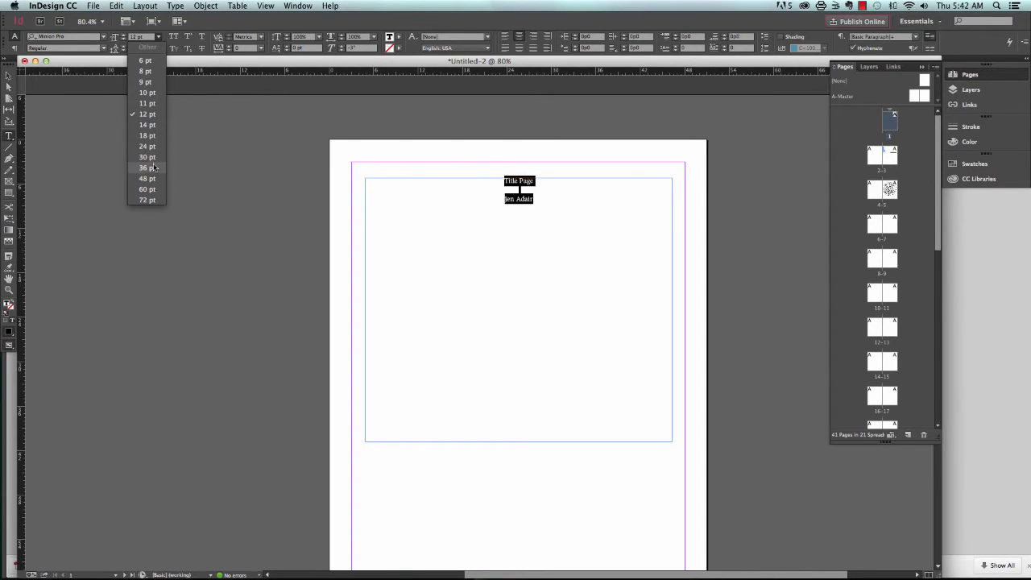
click(146, 168)
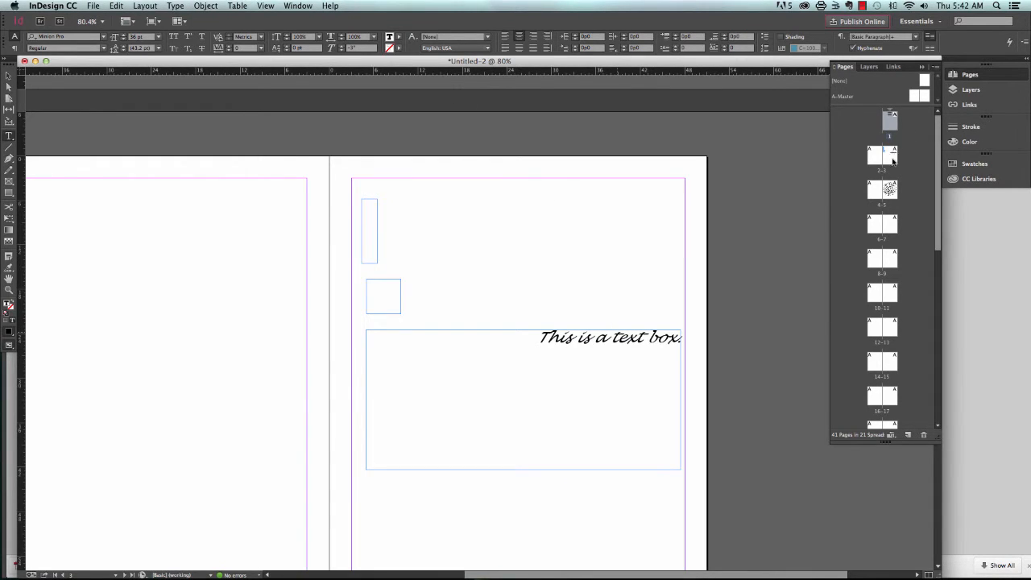
Select the handwriting text box and empty frames on page 3 and delete them
click(868, 66)
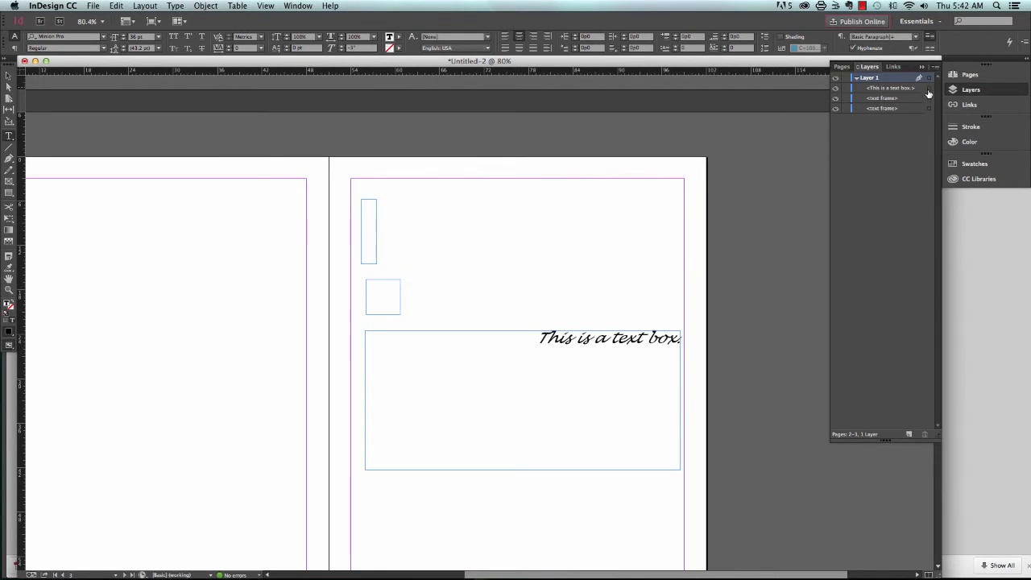
click(522, 400)
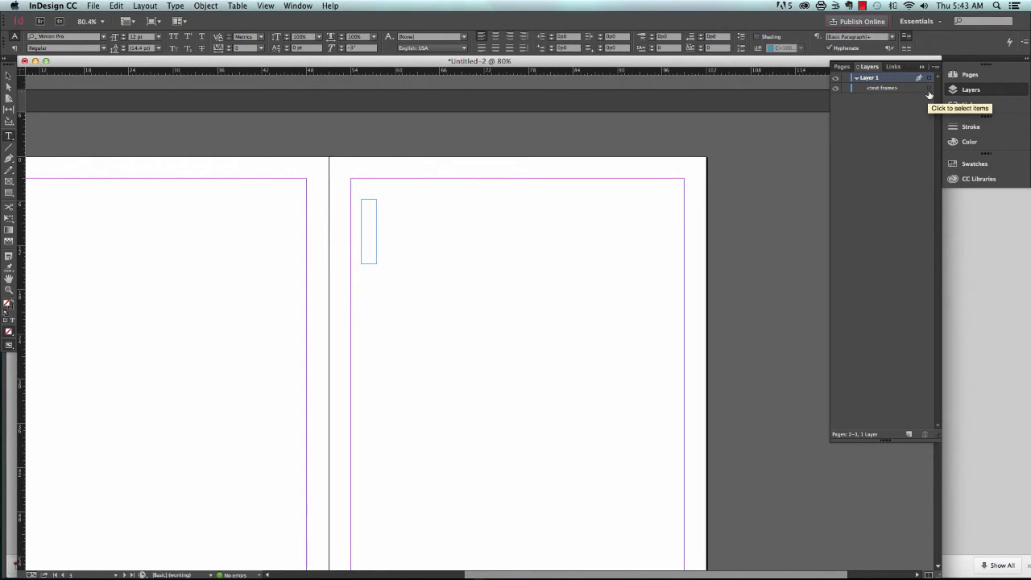
click(368, 231)
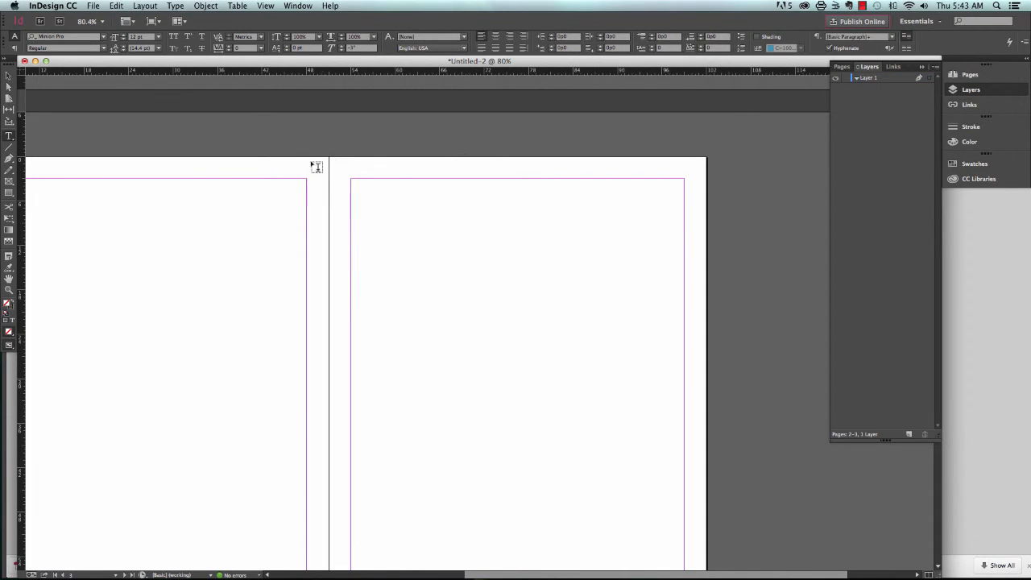
Draw a text frame near the top of page 3 and type the Copyright line
drag(364, 198, 630, 424)
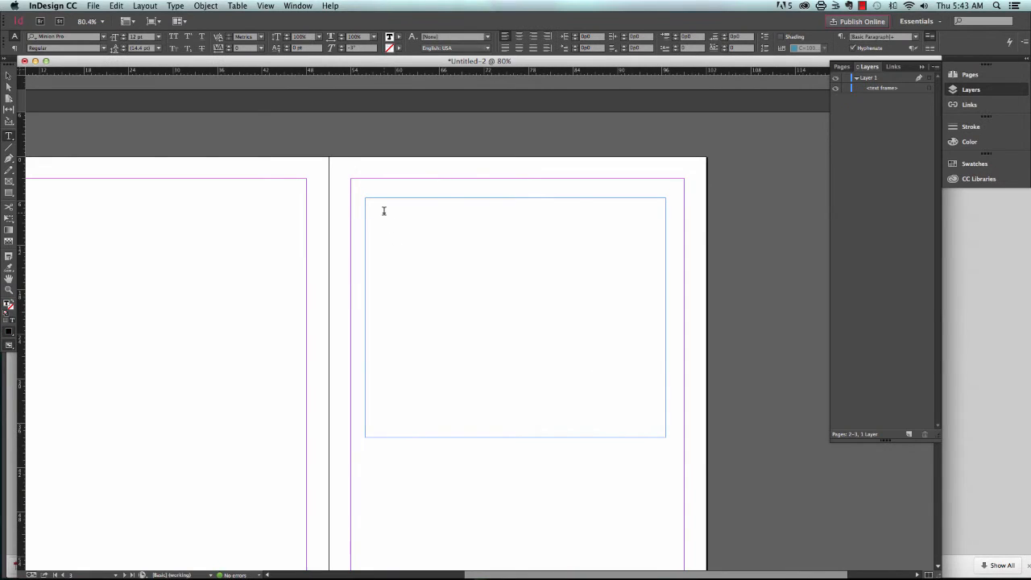
text(Copyr)
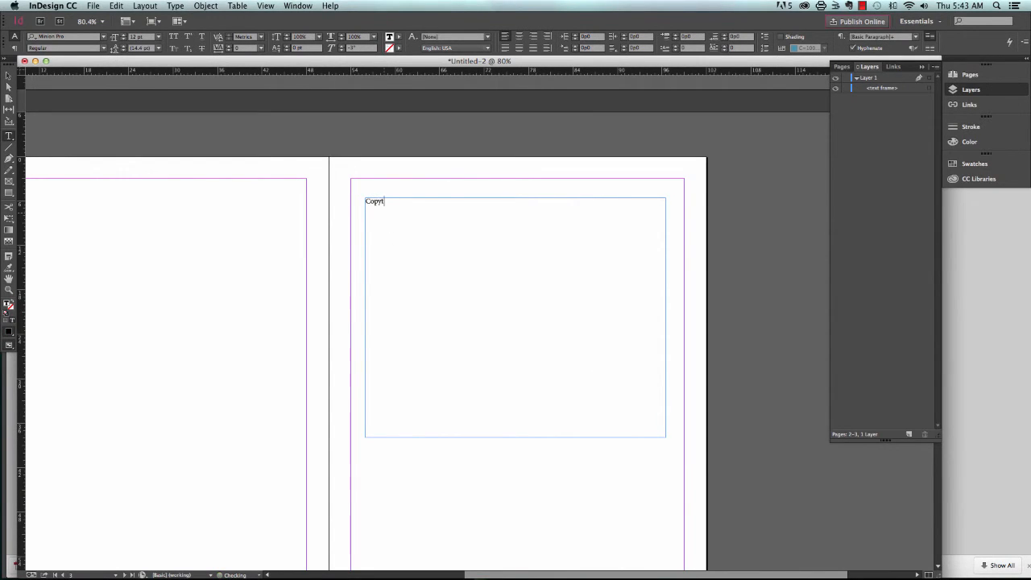
text(right)
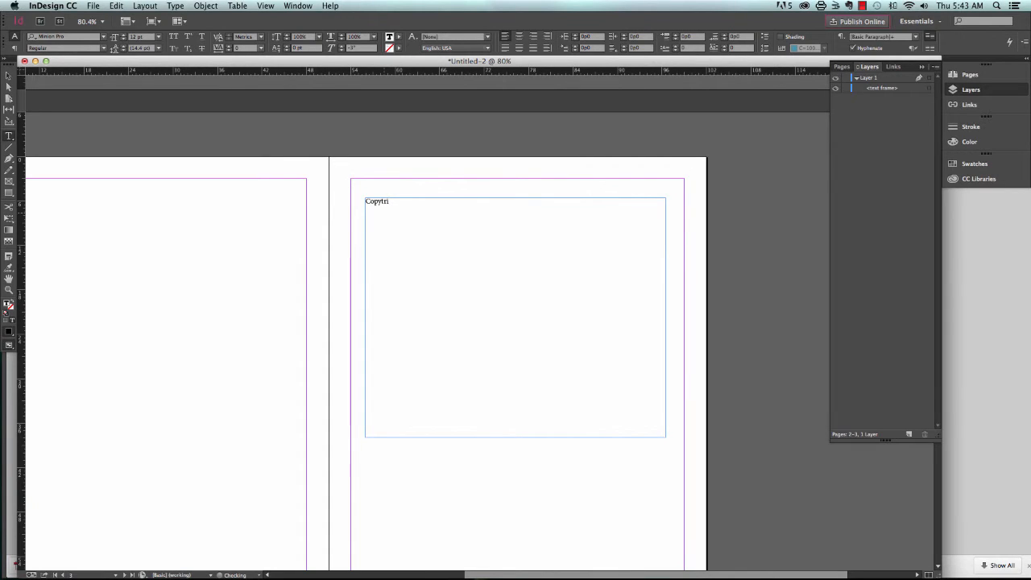
key(Backspace)
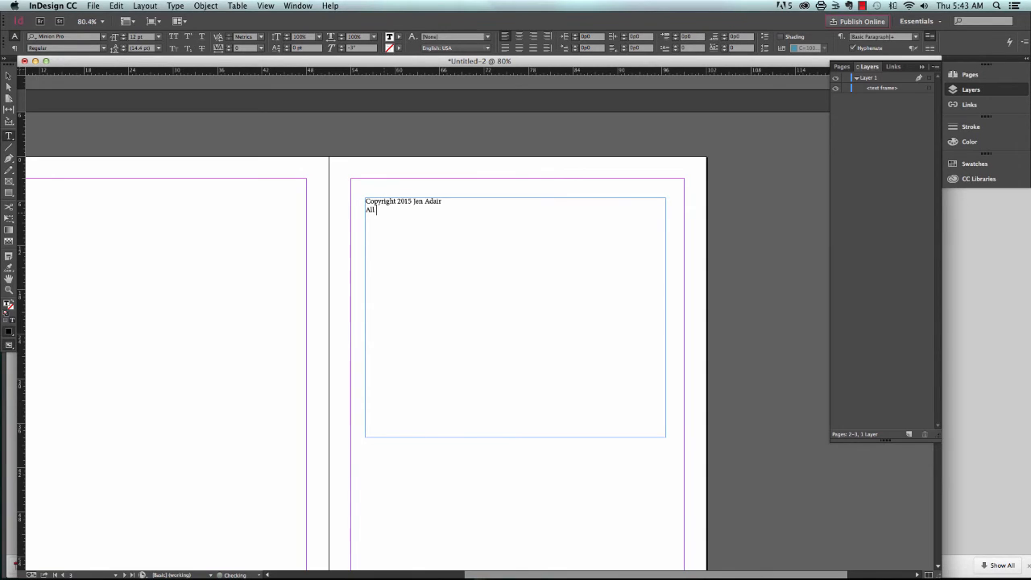
Add the 'All Rights Reserved' line beneath the copyright notice
text(Rights)
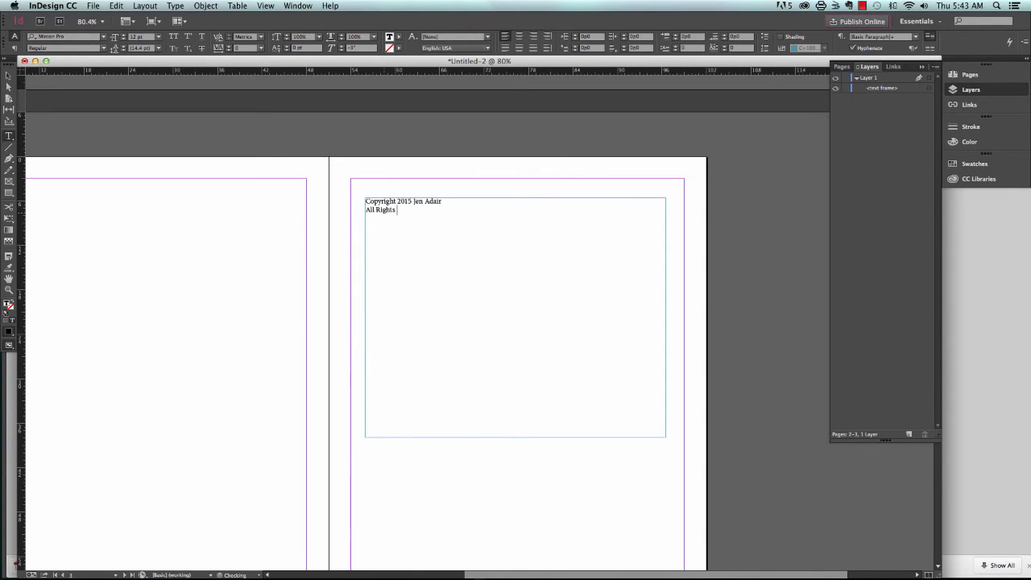
text(Reserved)
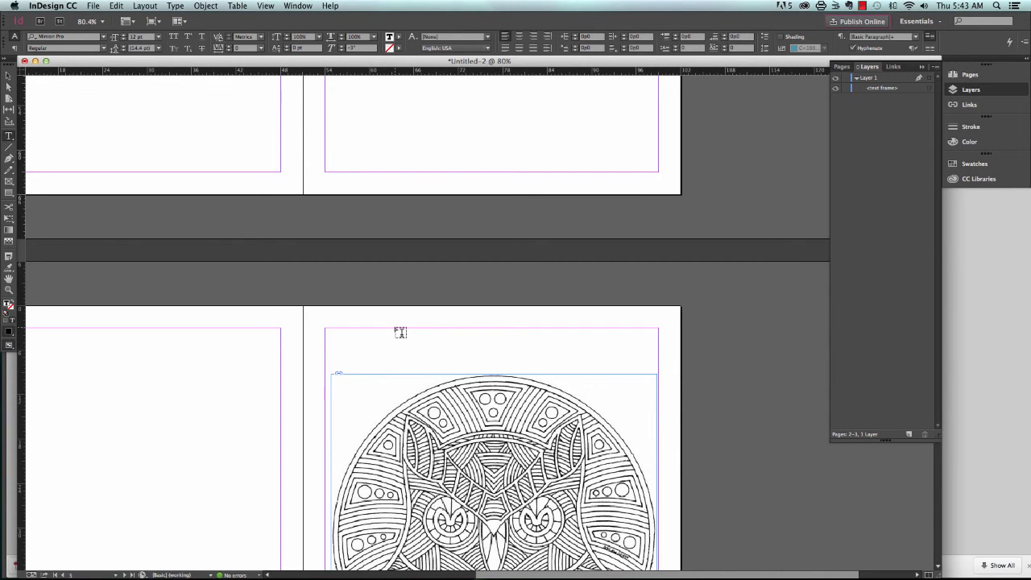
scroll(down, 3)
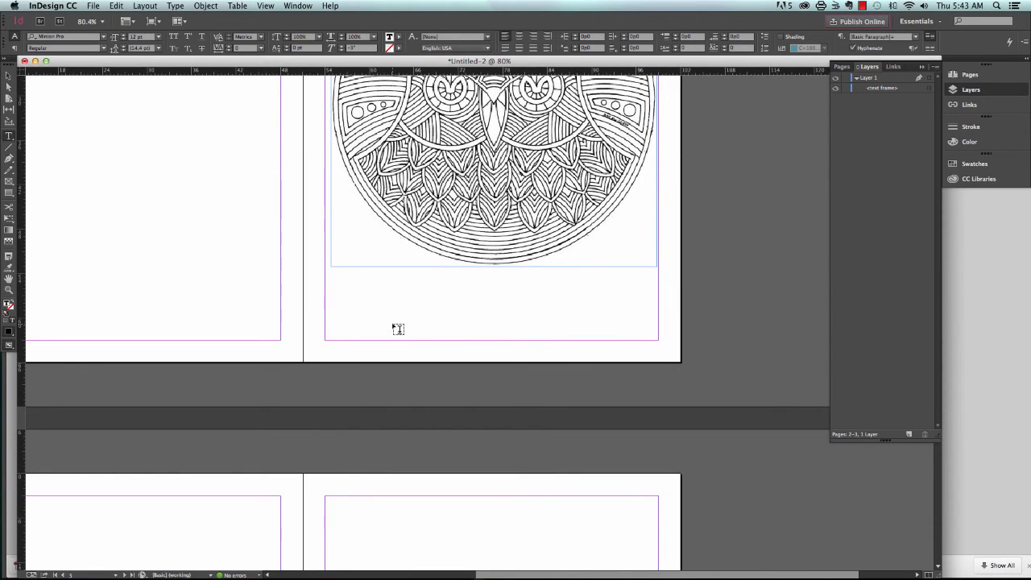
scroll(down, 3)
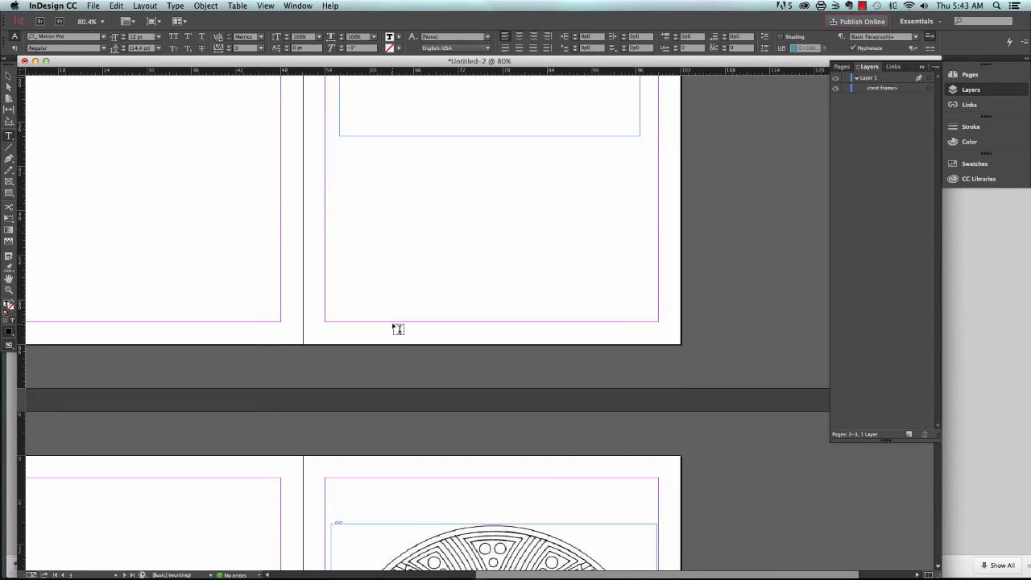